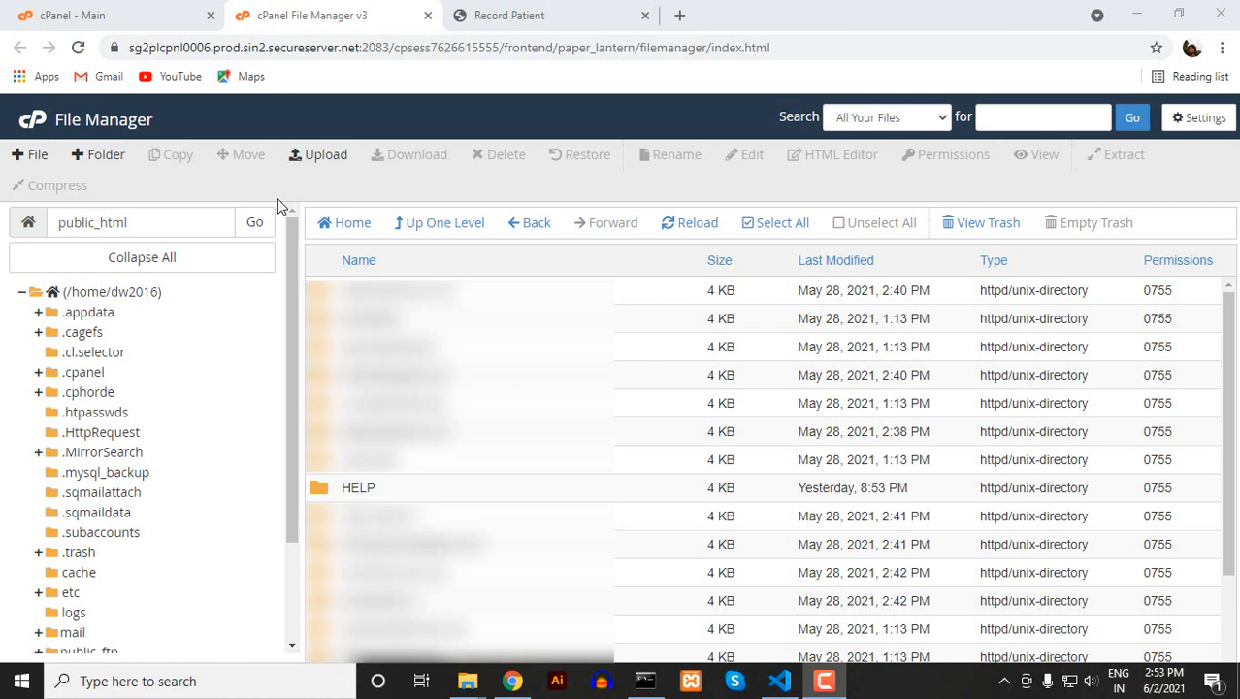
pyautogui.moveTo(321, 498)
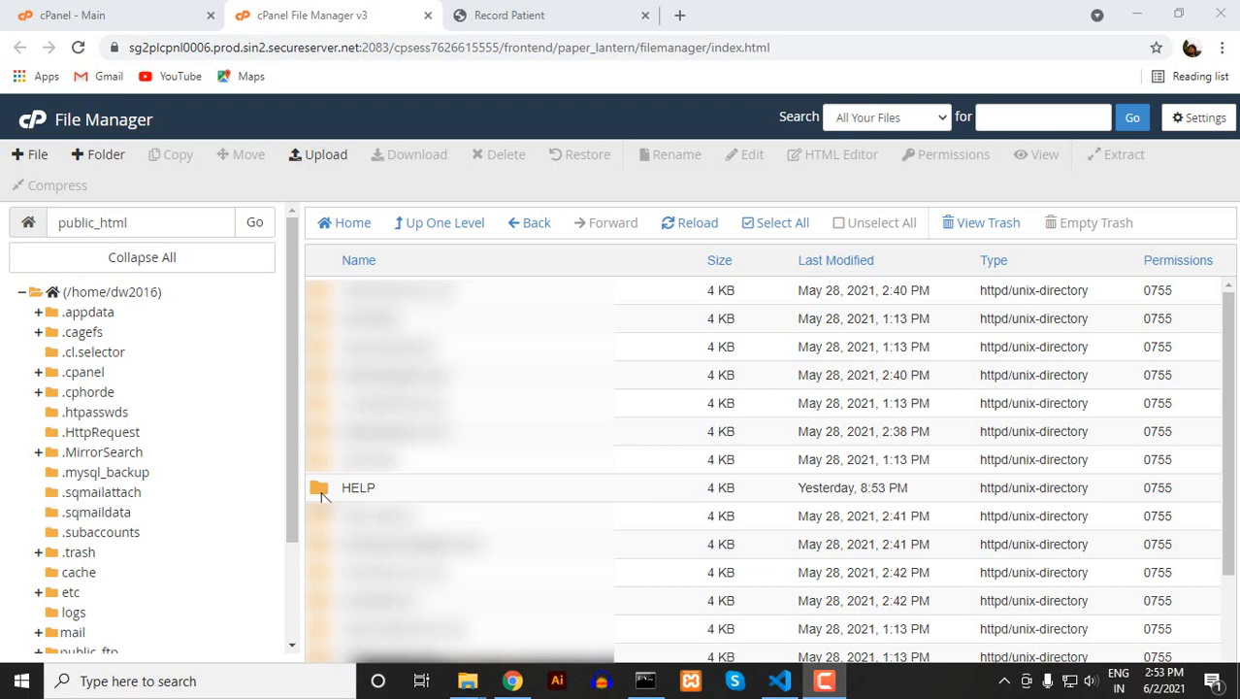
pyautogui.moveTo(97, 291)
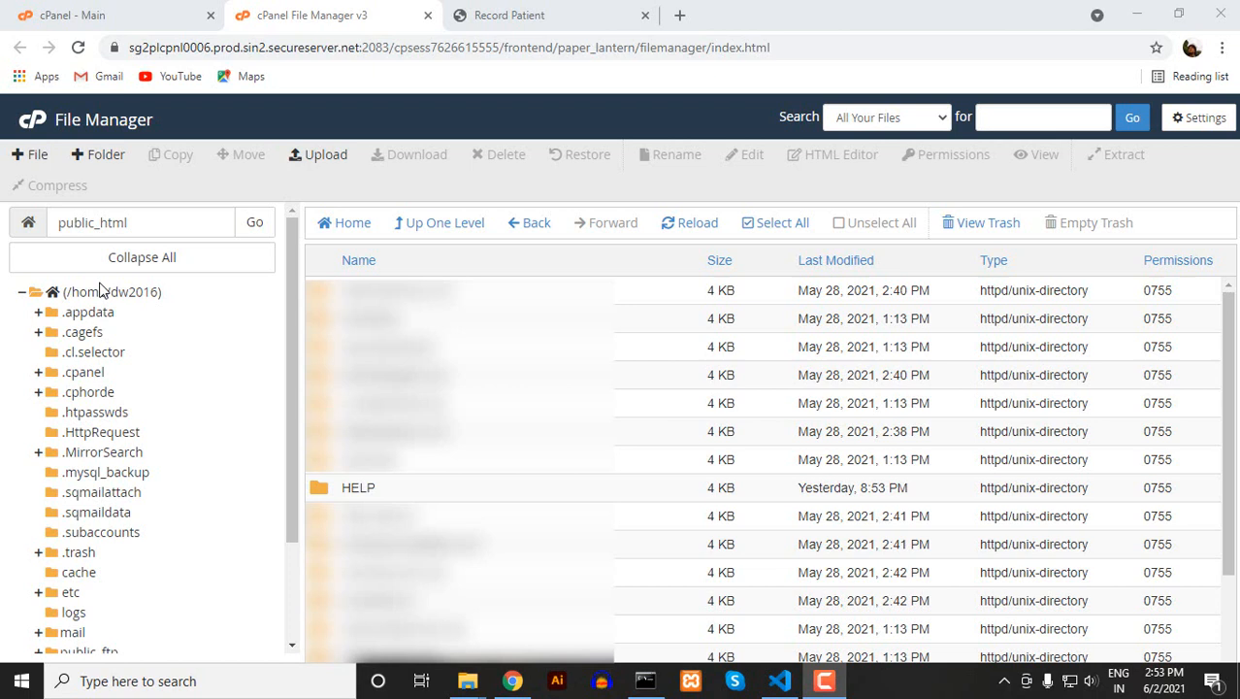
pyautogui.moveTo(241, 425)
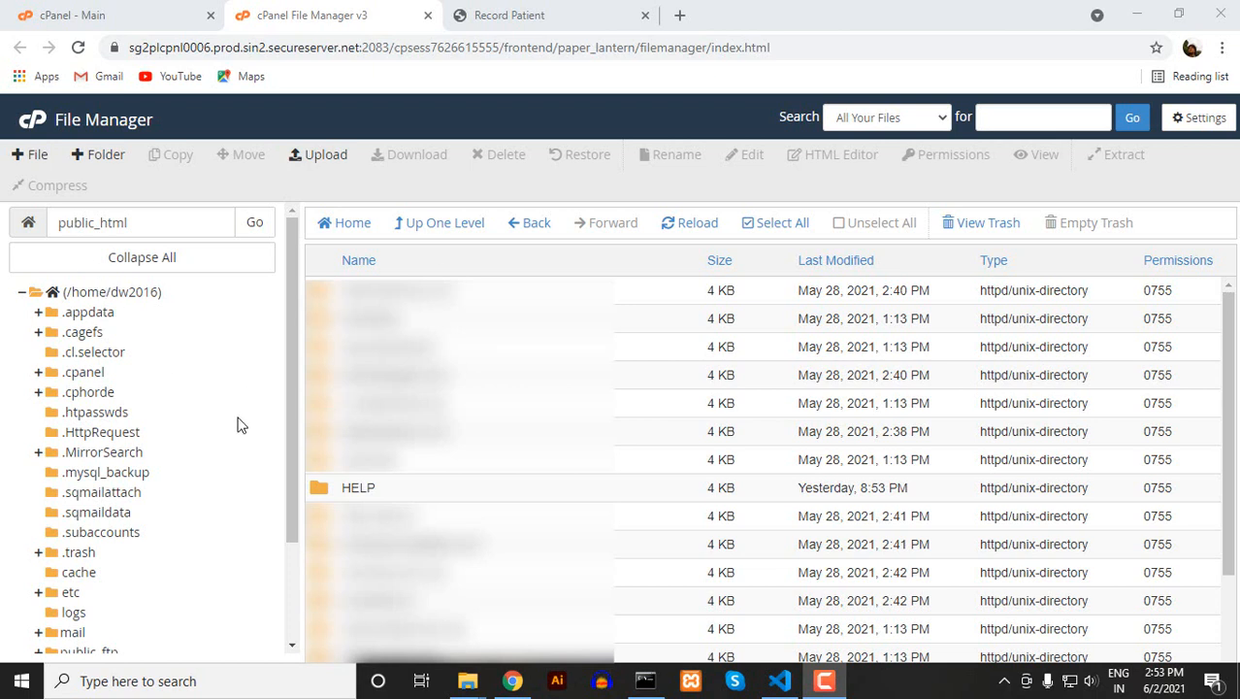
pyautogui.moveTo(23, 572)
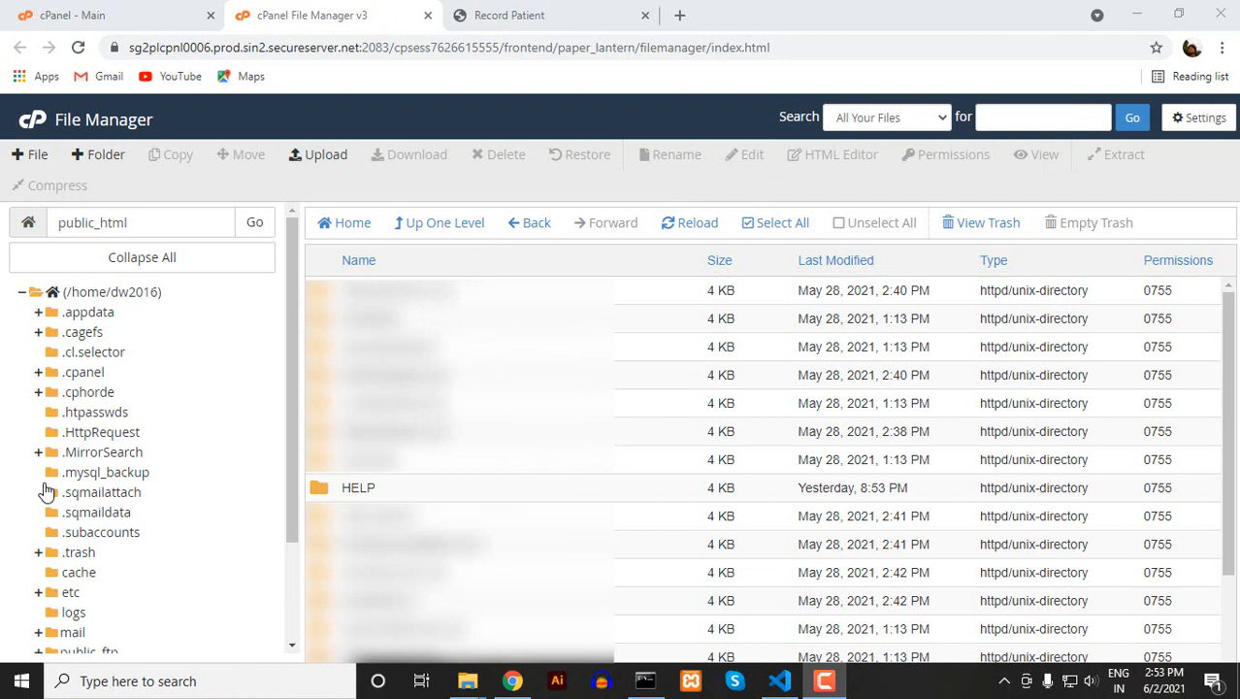
pyautogui.moveTo(312, 496)
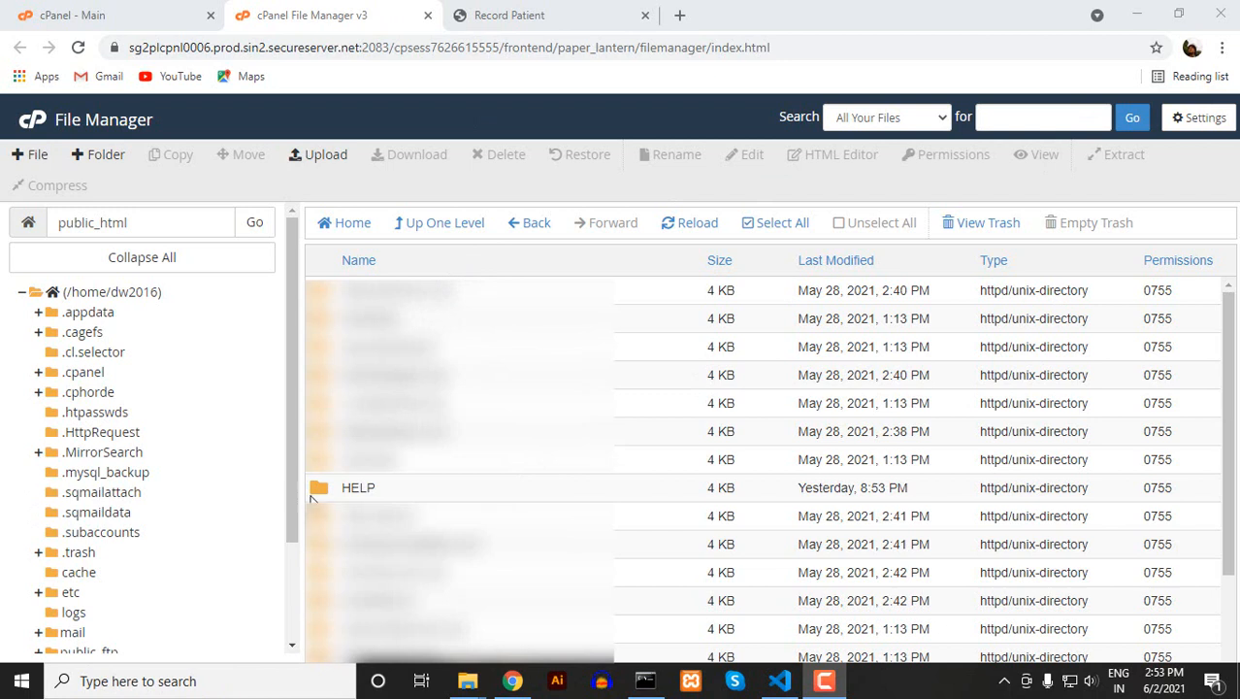
pyautogui.moveTo(323, 495)
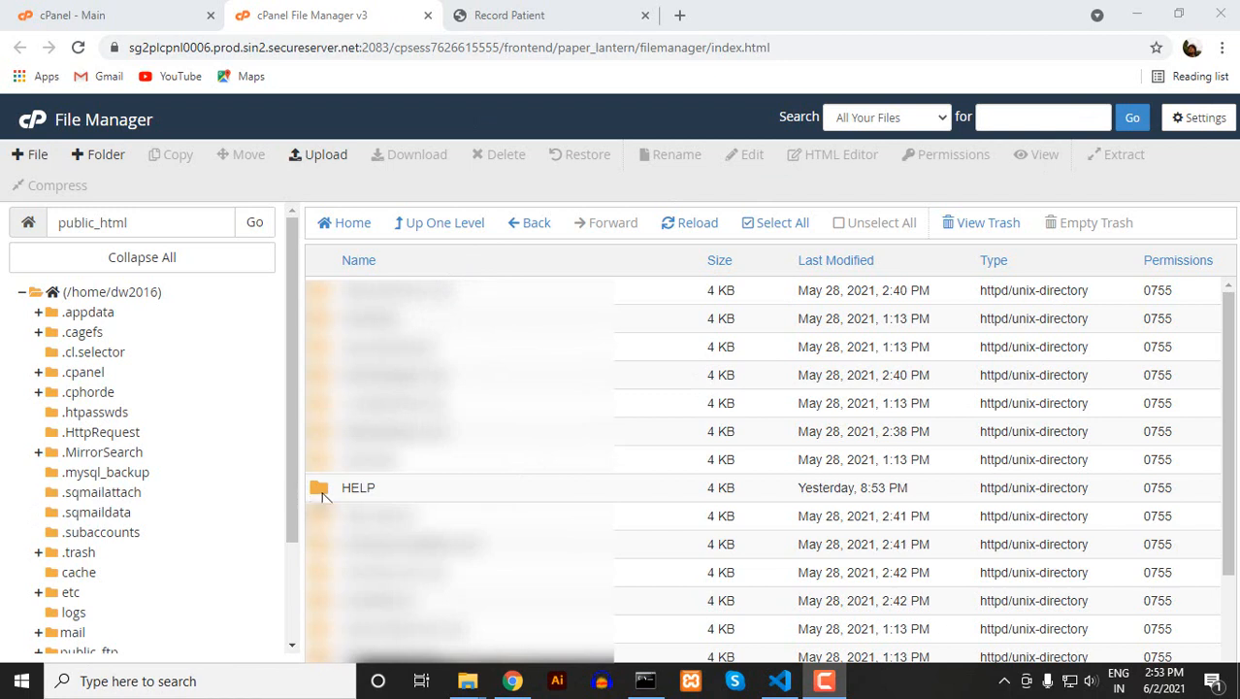
# Enter the HELP folder and open its .htaccess file in the code editor
pyautogui.doubleClick(358, 488)
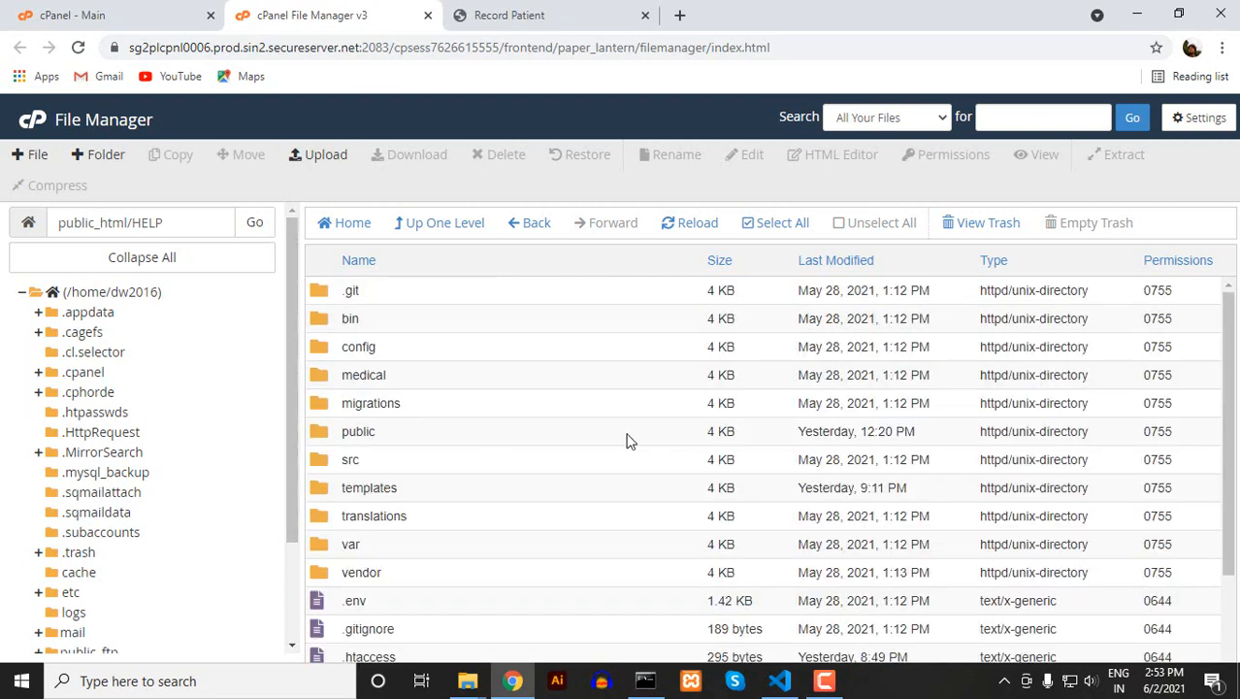
pyautogui.scroll(-3)
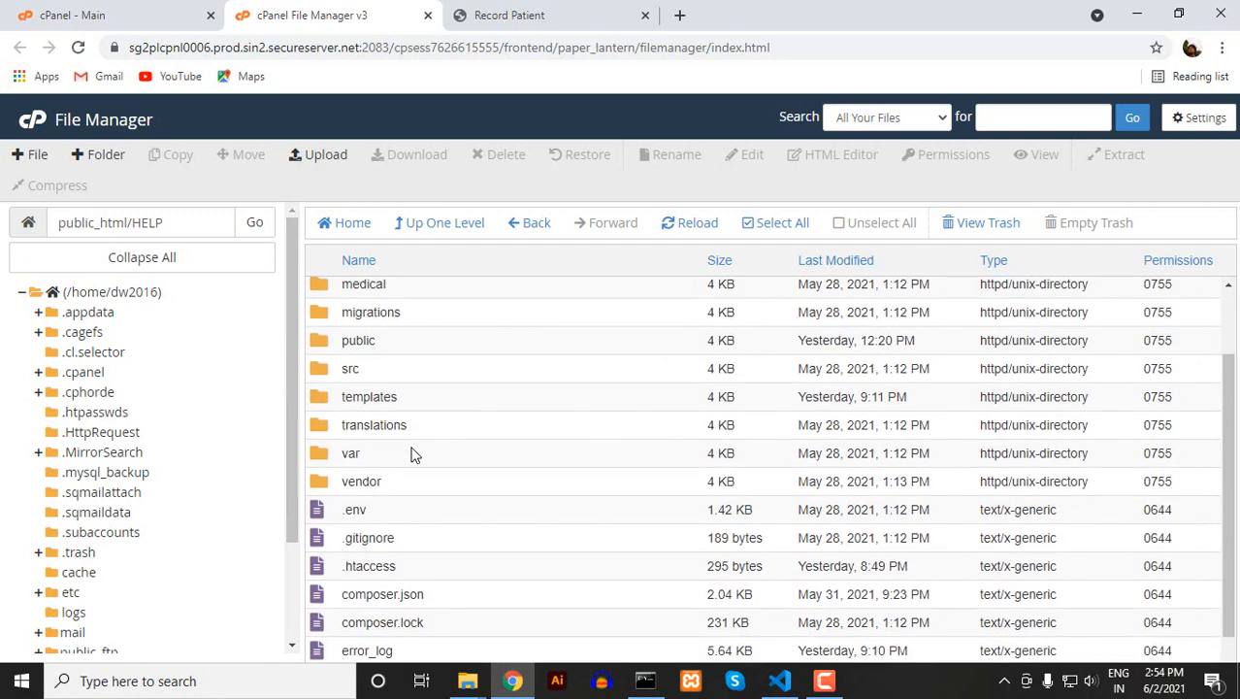
pyautogui.scroll(-3)
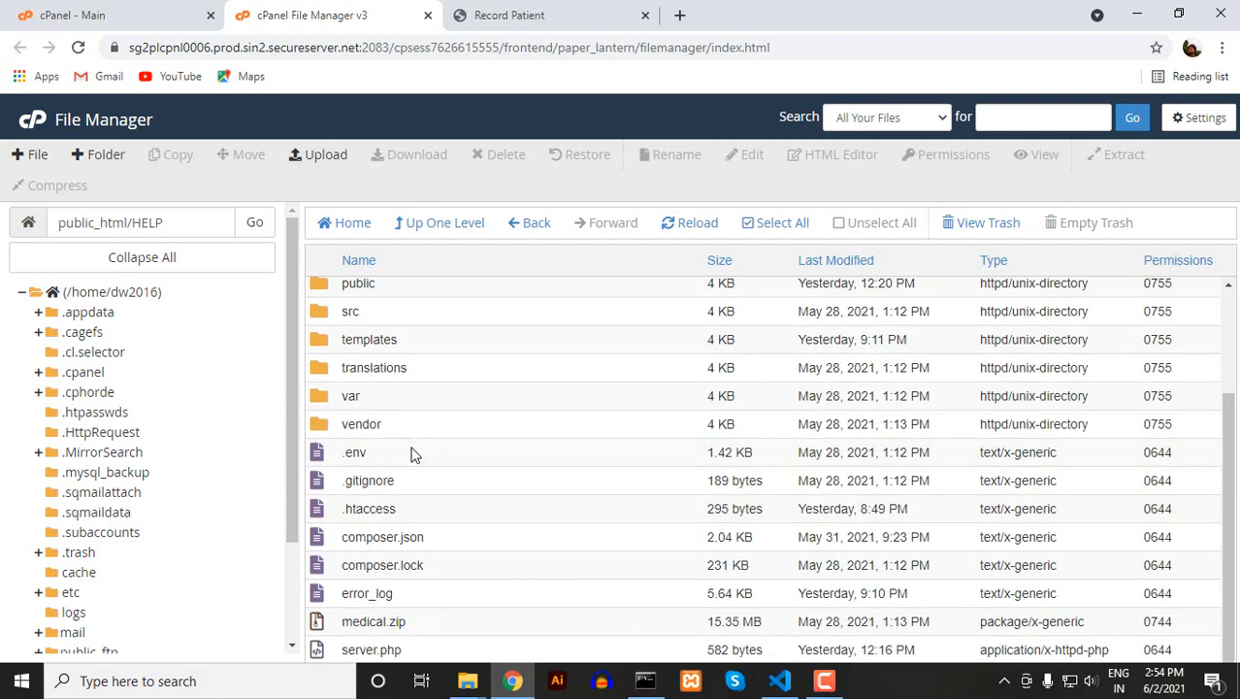
pyautogui.moveTo(332, 509)
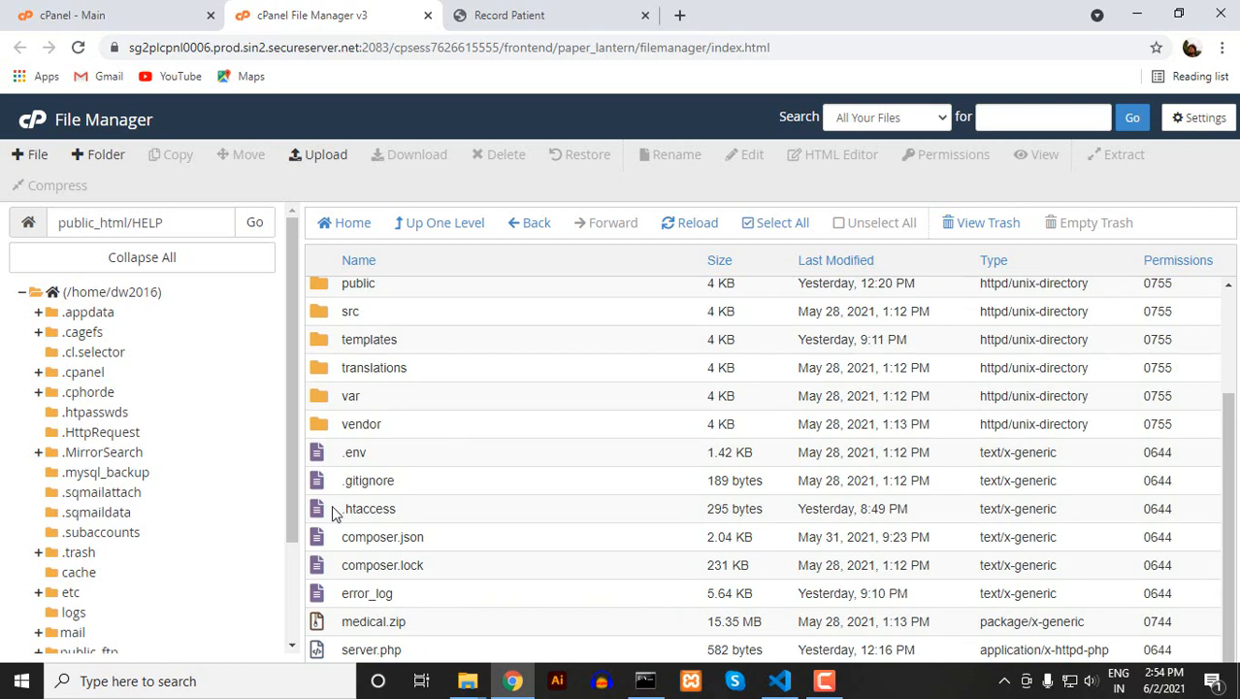
pyautogui.rightClick(370, 509)
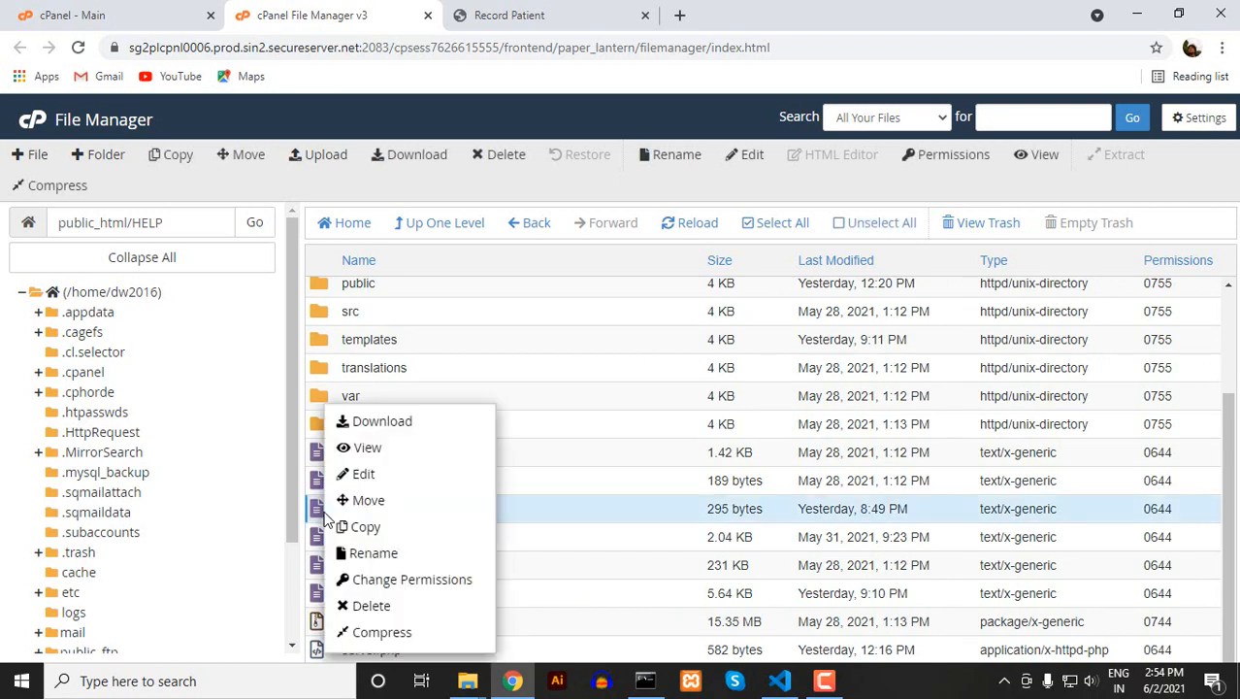
pyautogui.click(368, 474)
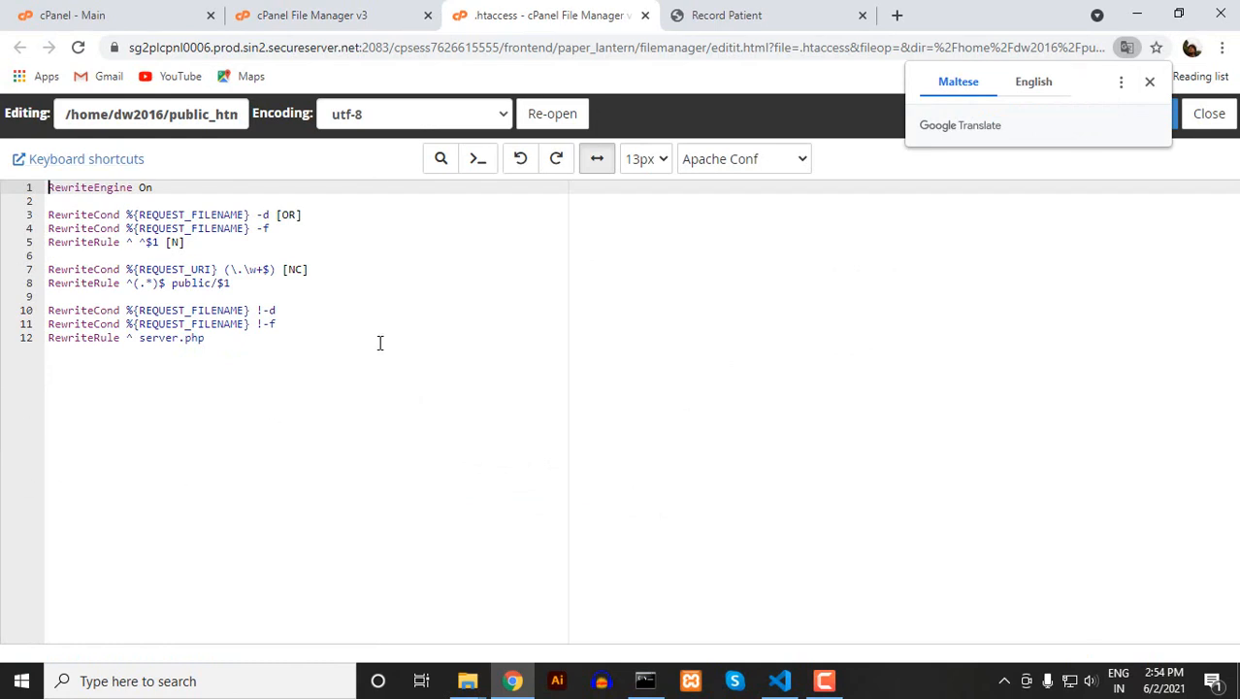
# Dismiss the Translate prompt and close the .htaccess editor without changes
pyautogui.click(1147, 81)
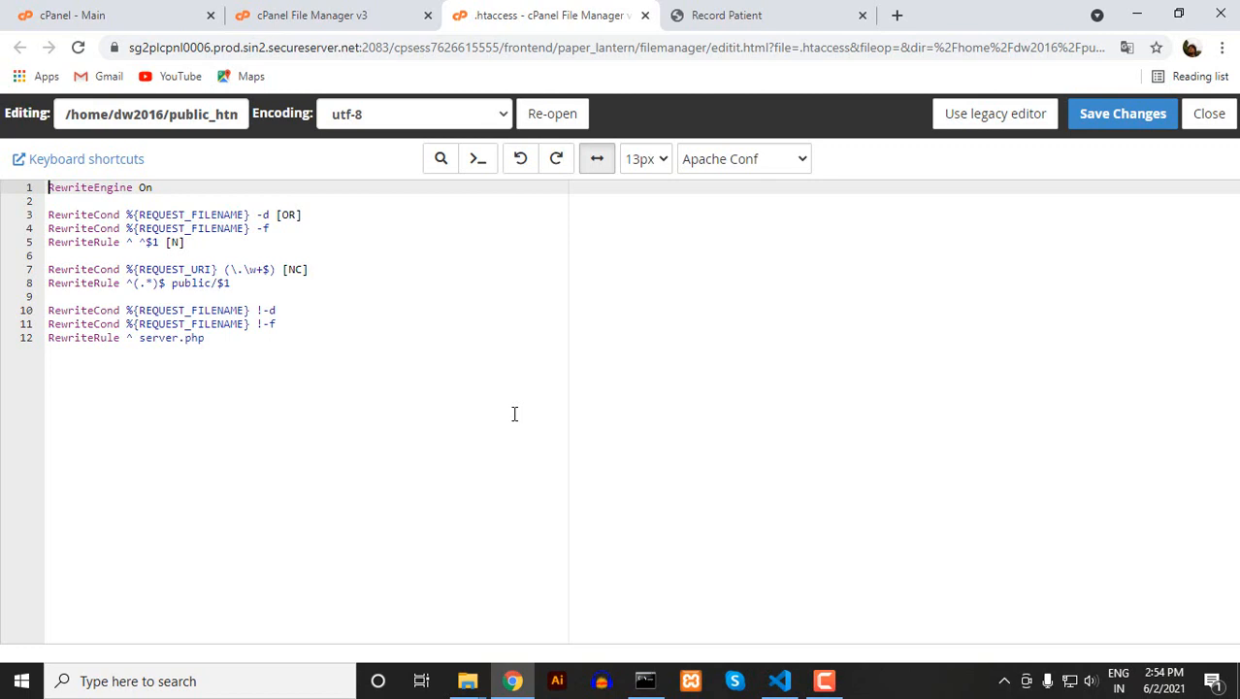
pyautogui.moveTo(121, 380)
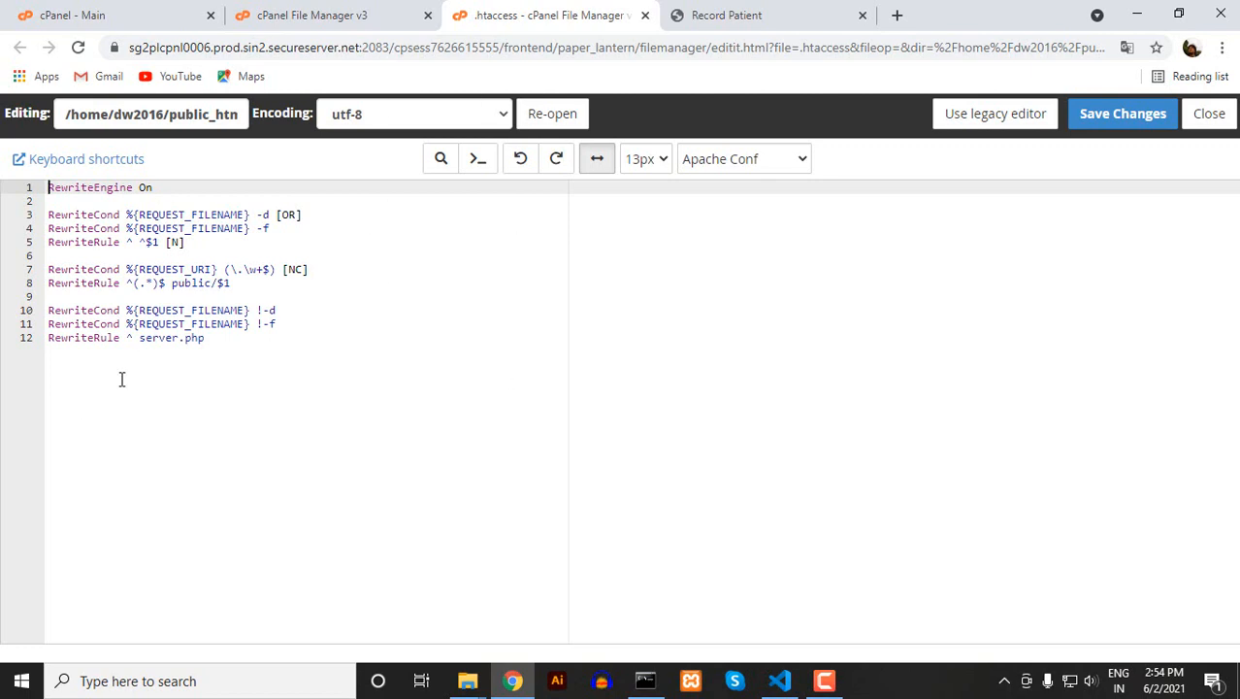
pyautogui.moveTo(647, 14)
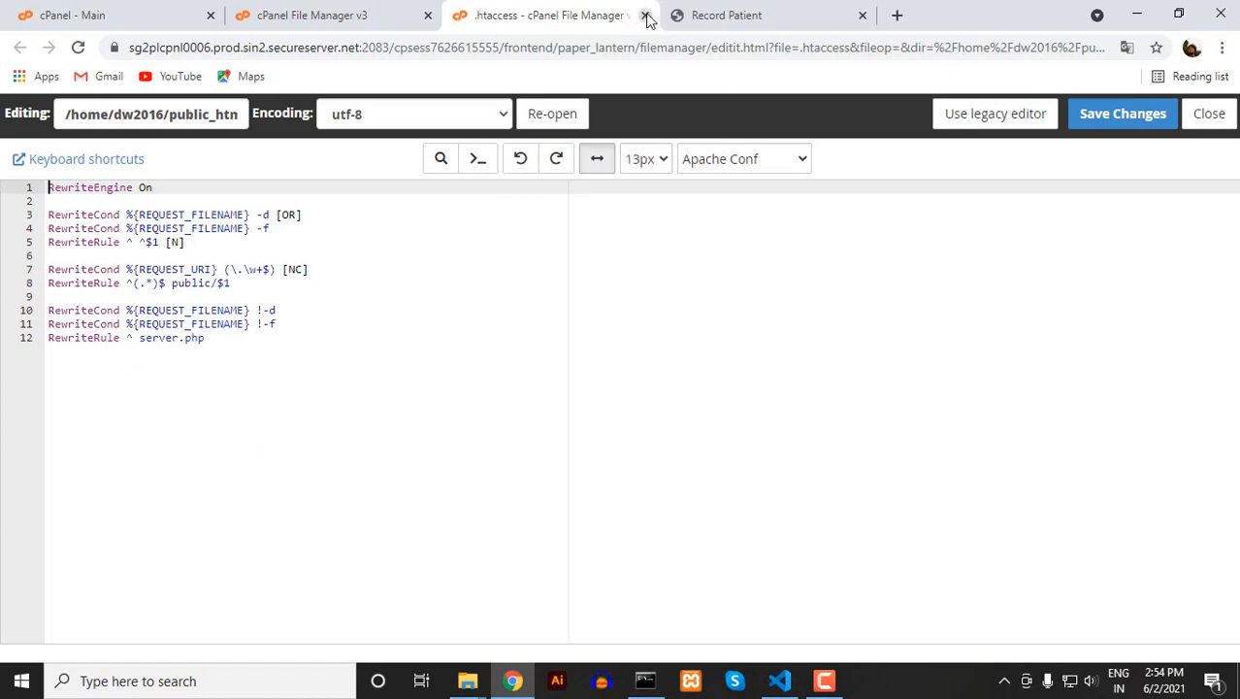
pyautogui.click(637, 15)
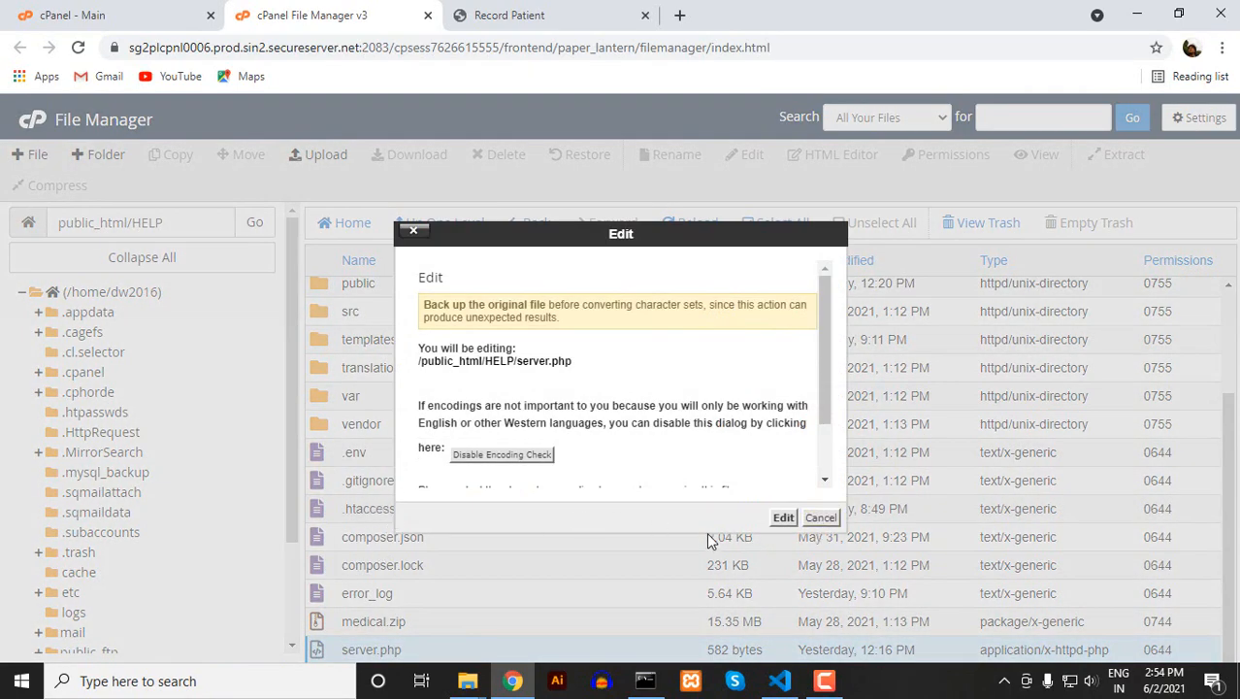
# Open server.php in the editor, select its code to review, then close it unchanged
pyautogui.click(782, 517)
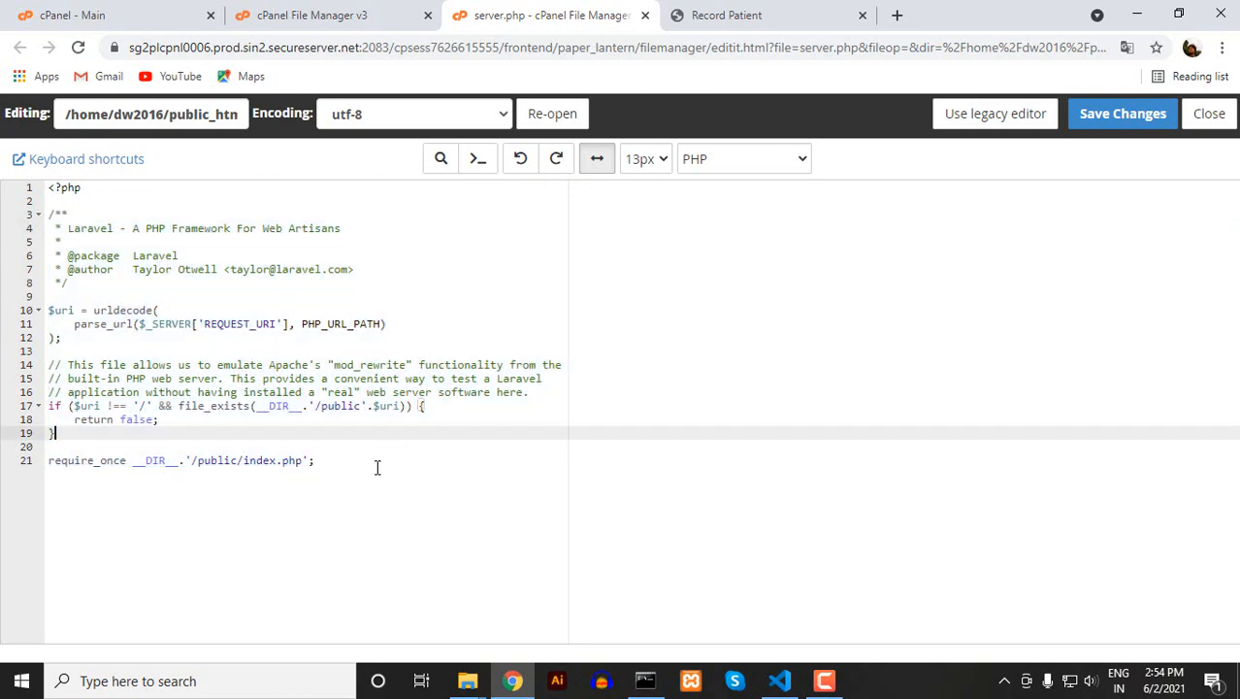
pyautogui.press('ctrl+a')
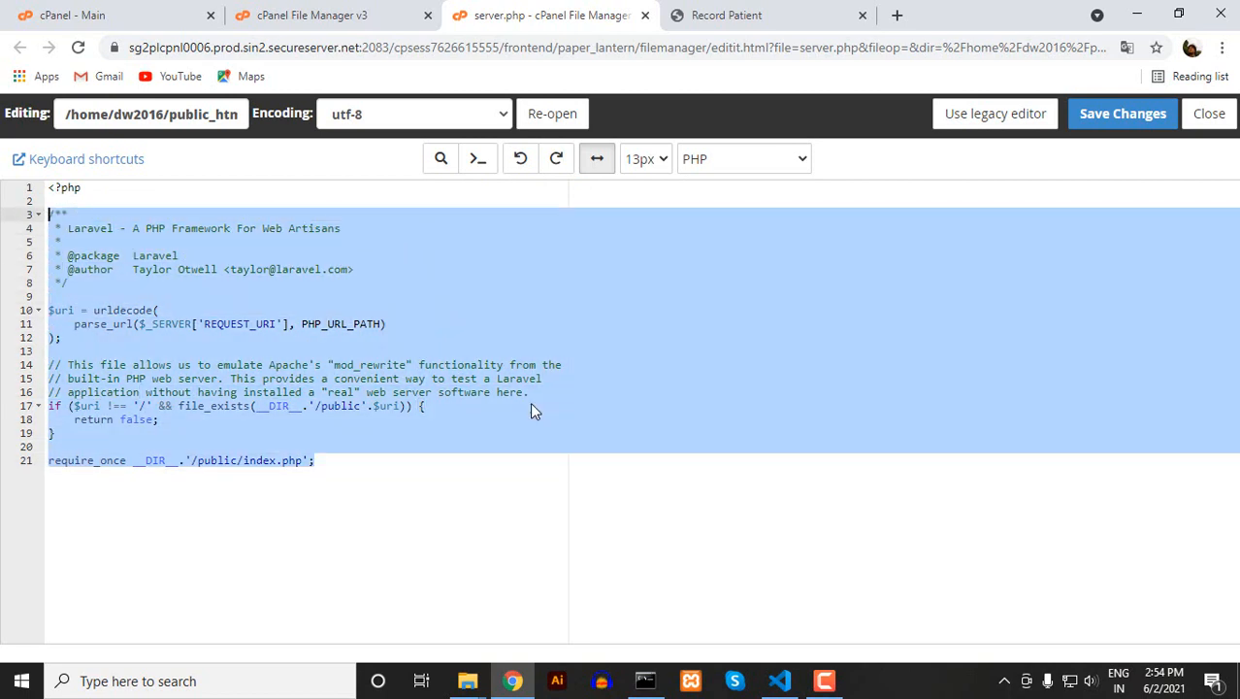
pyautogui.click(480, 445)
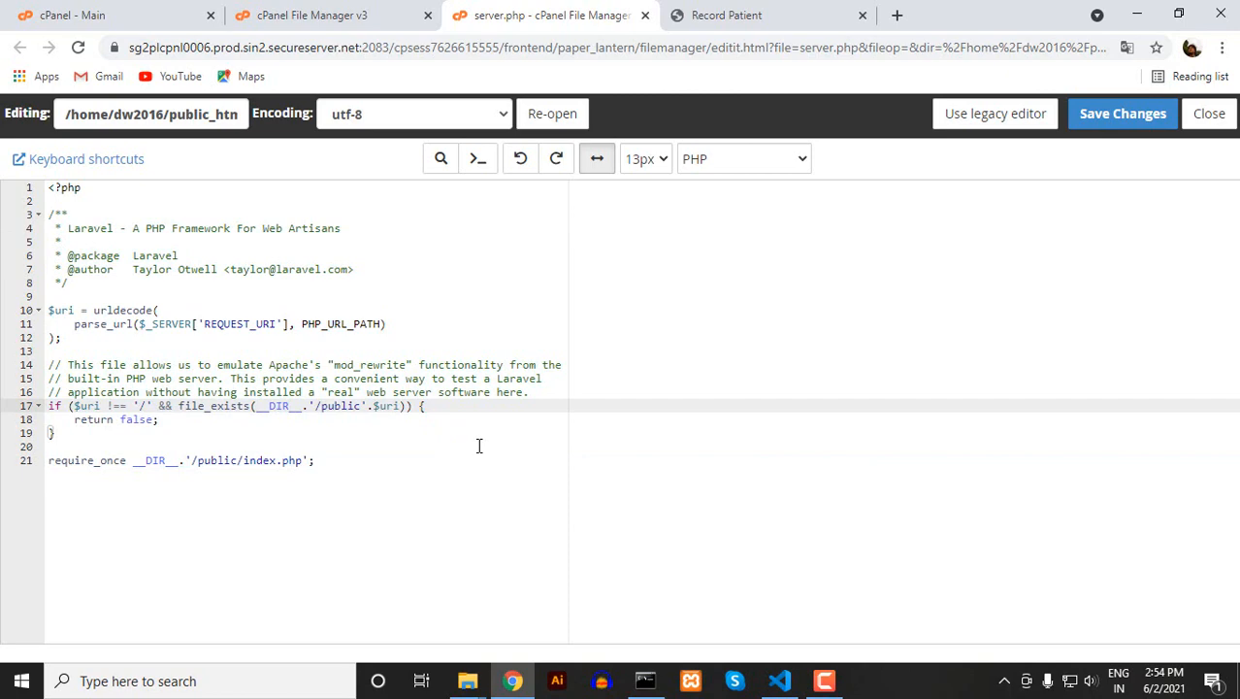
pyautogui.moveTo(1209, 114)
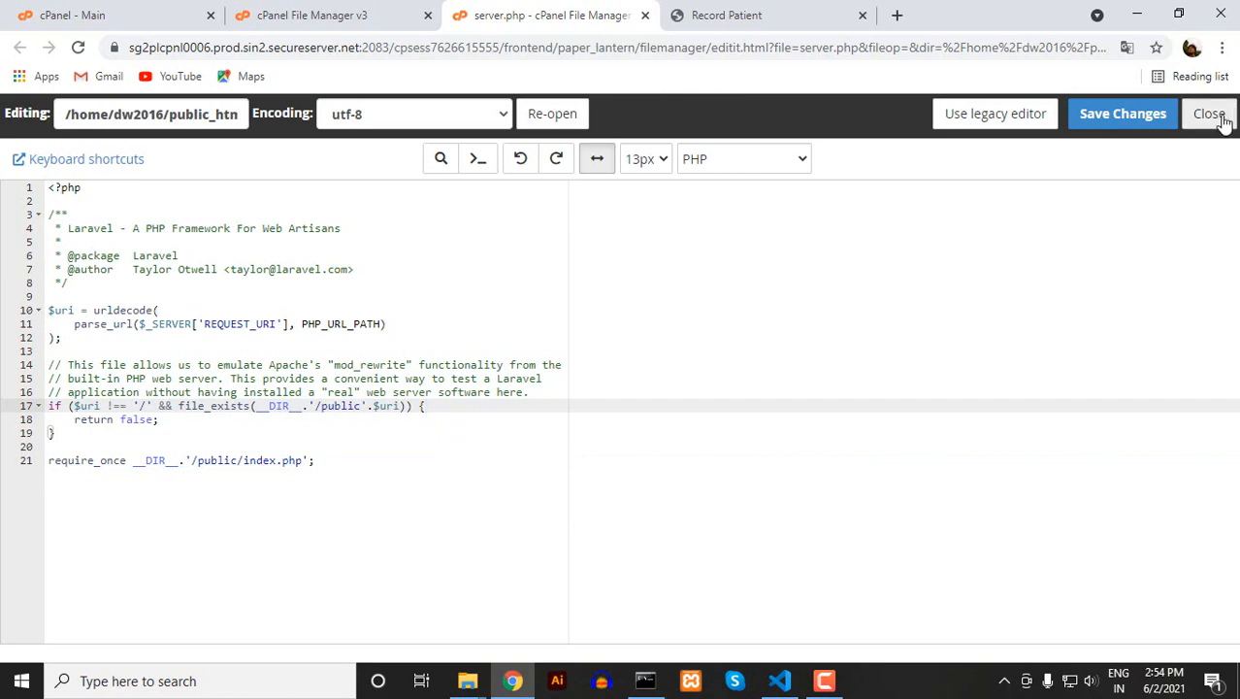
pyautogui.click(1217, 114)
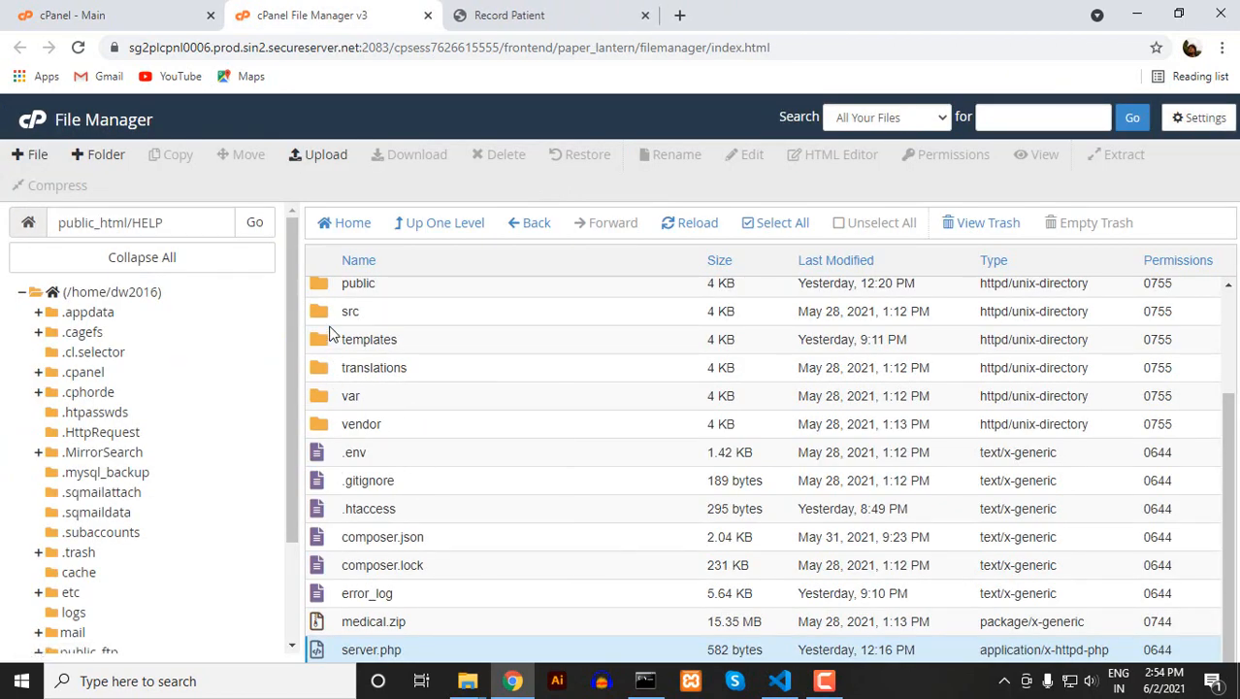
# Look inside the public folder, then view the live Record Patient dashboard
pyautogui.doubleClick(358, 282)
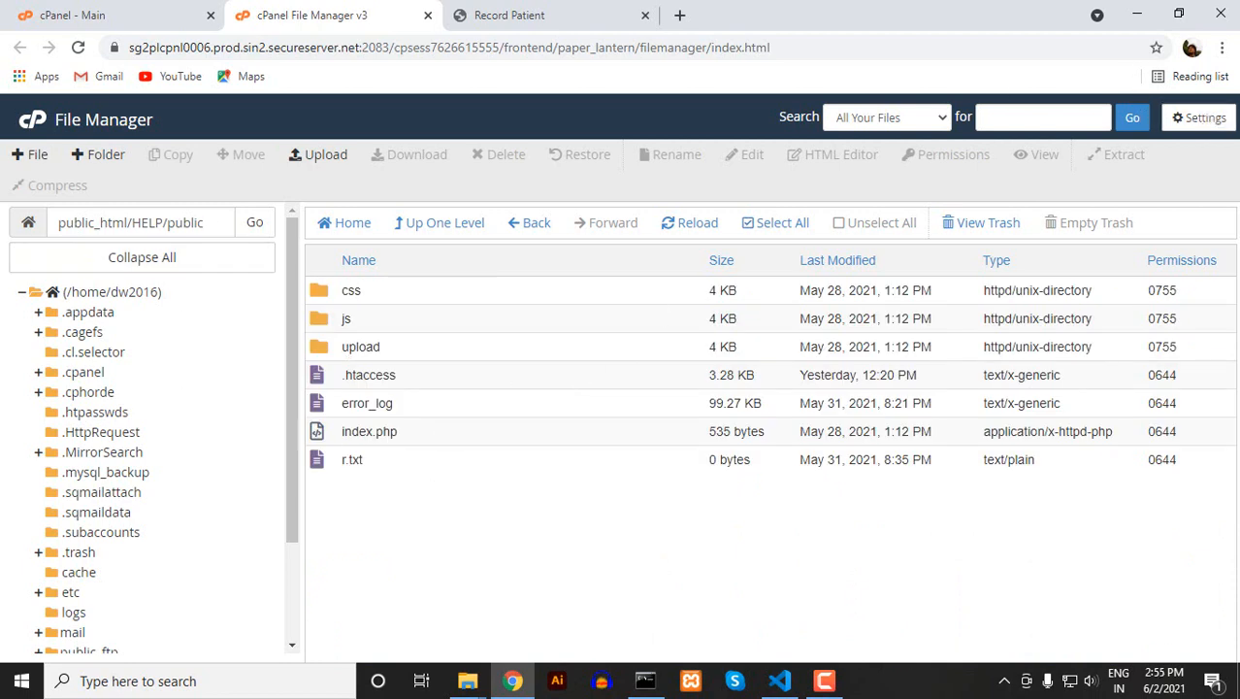
pyautogui.moveTo(459, 233)
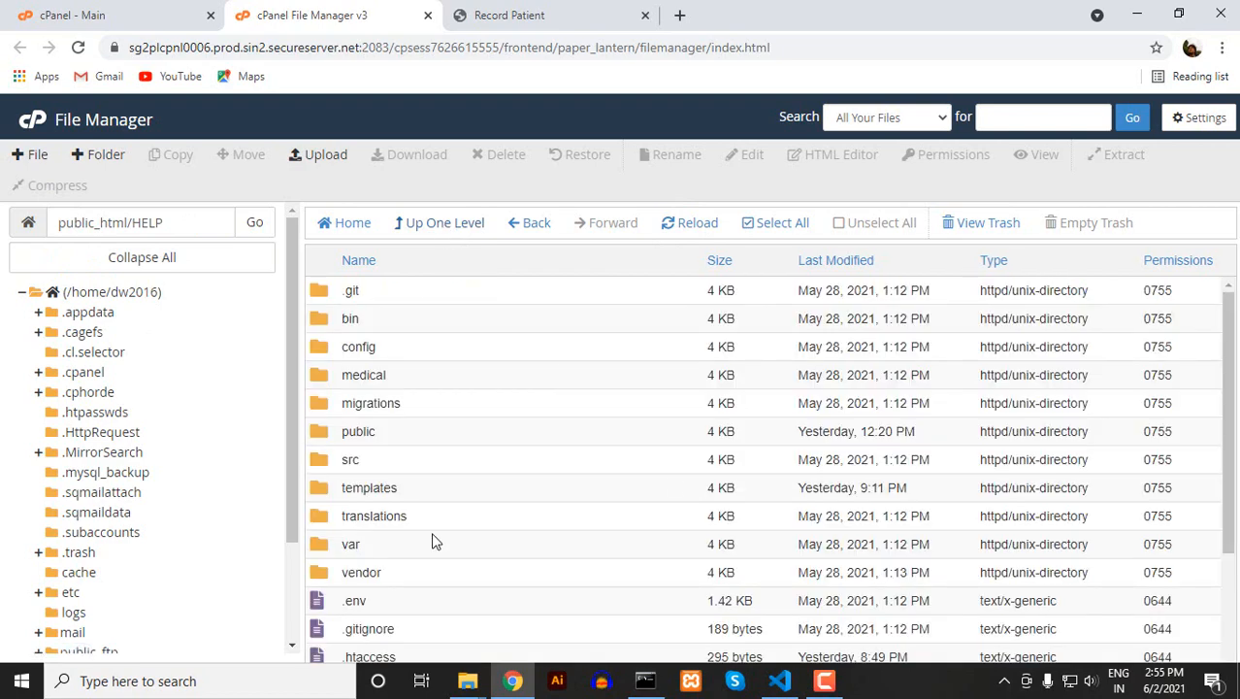
pyautogui.moveTo(453, 527)
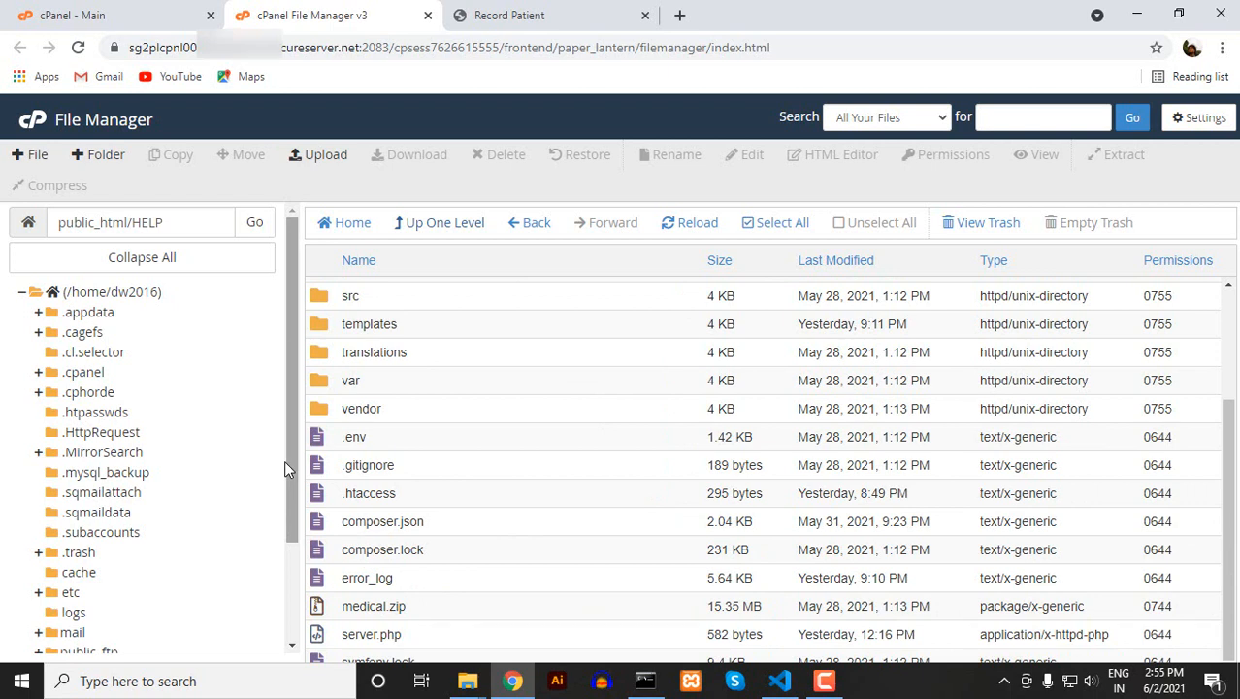
pyautogui.moveTo(24, 36)
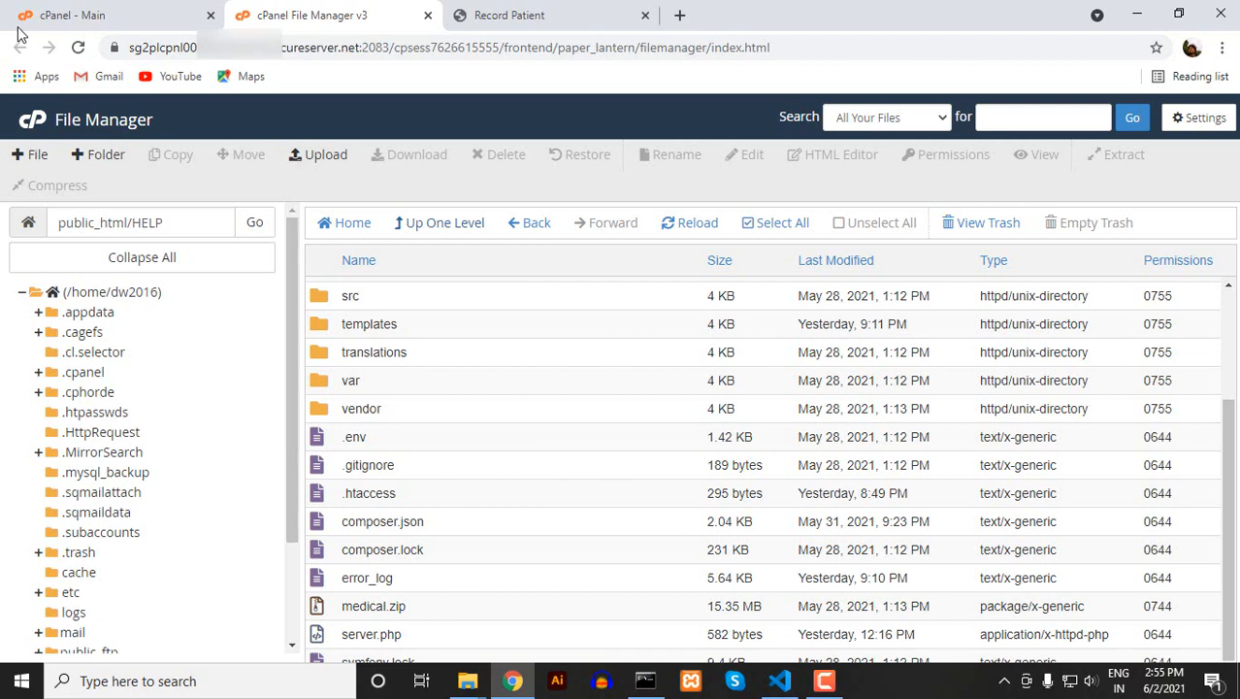
pyautogui.click(523, 15)
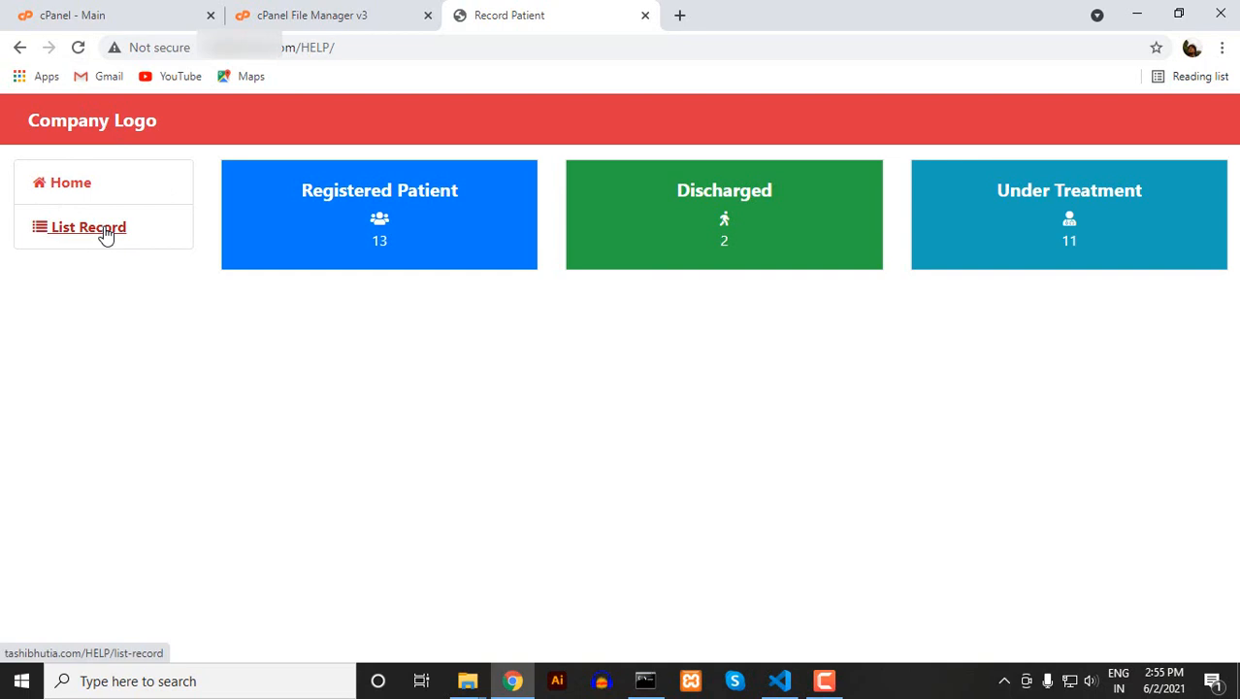
# Open the List Record page of patient entries, then return to the file manager
pyautogui.click(87, 226)
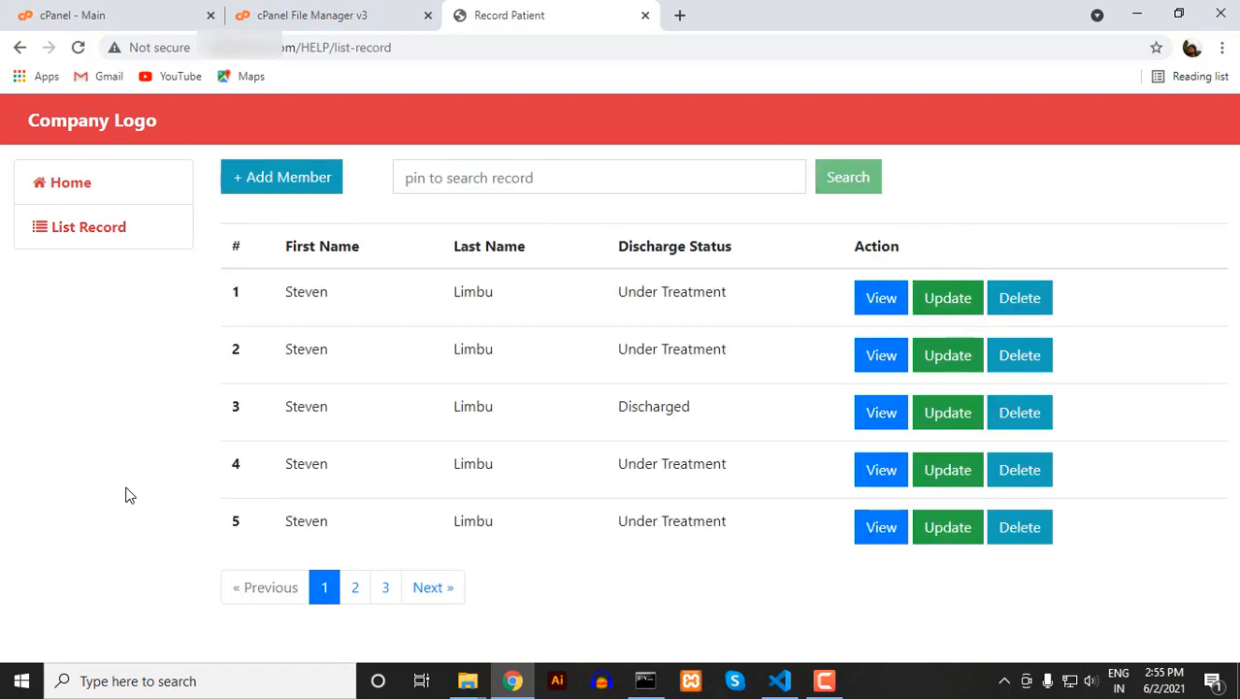
pyautogui.doubleClick(317, 47)
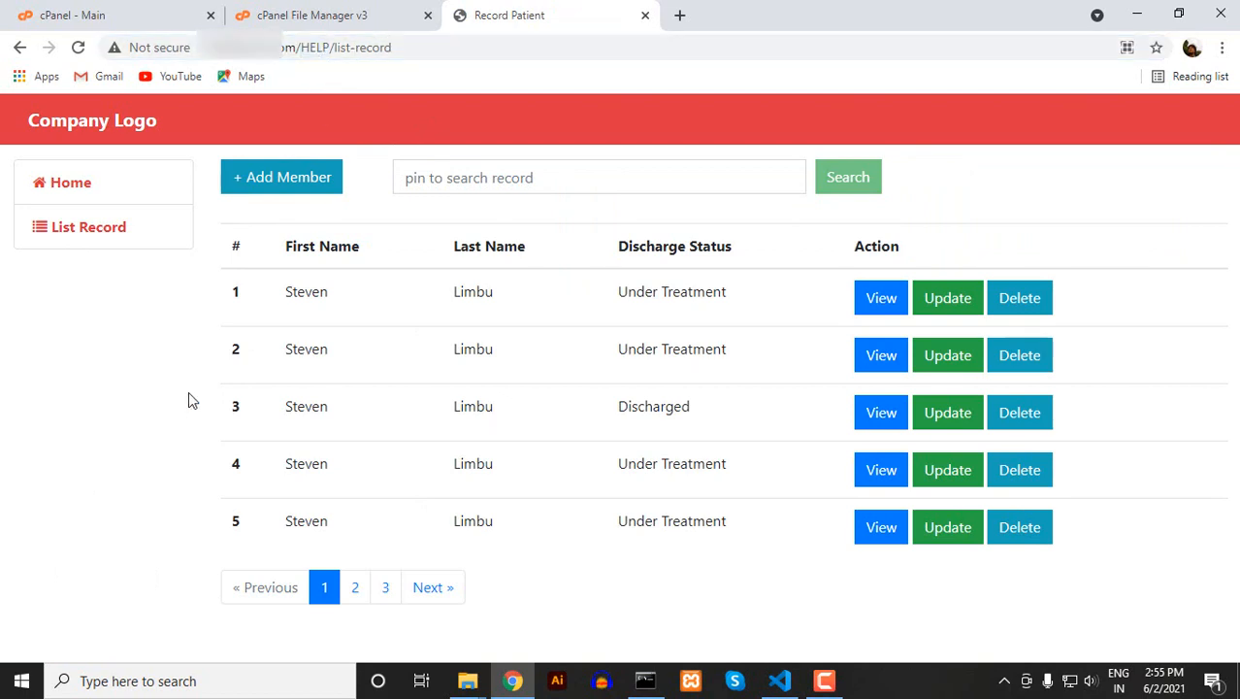
pyautogui.click(329, 14)
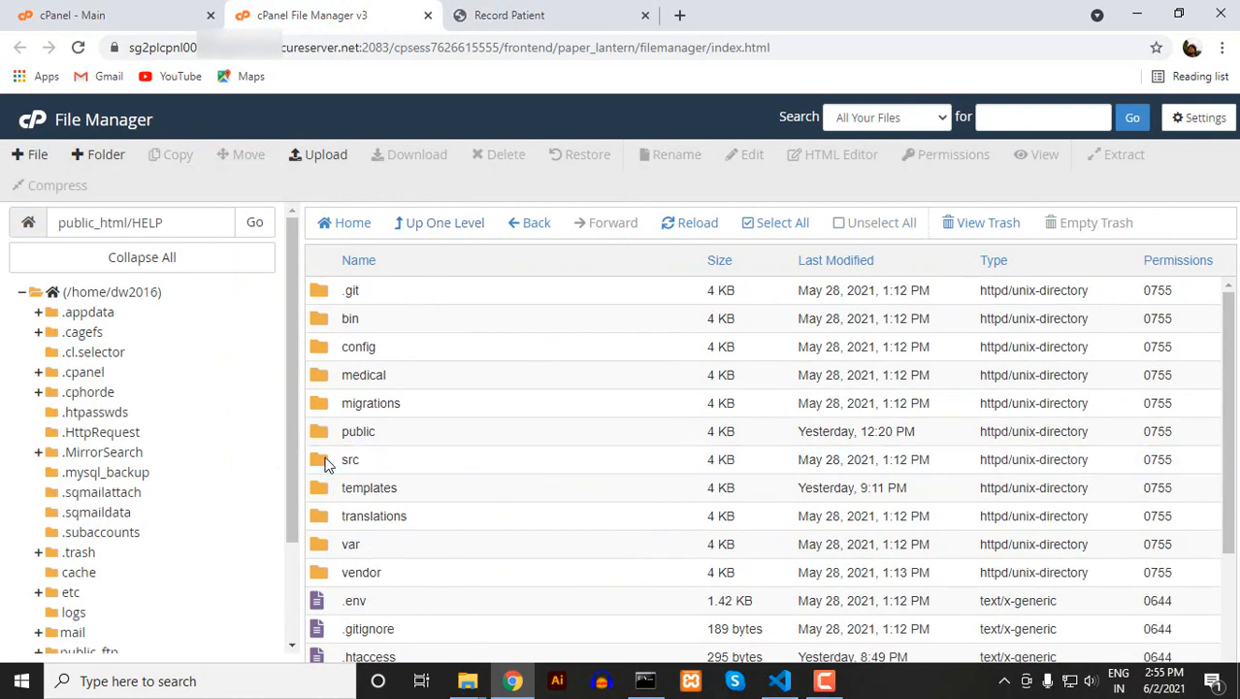
# Open src/Controller/RecordController.php in the editor and scroll through its route annotations
pyautogui.doubleClick(348, 459)
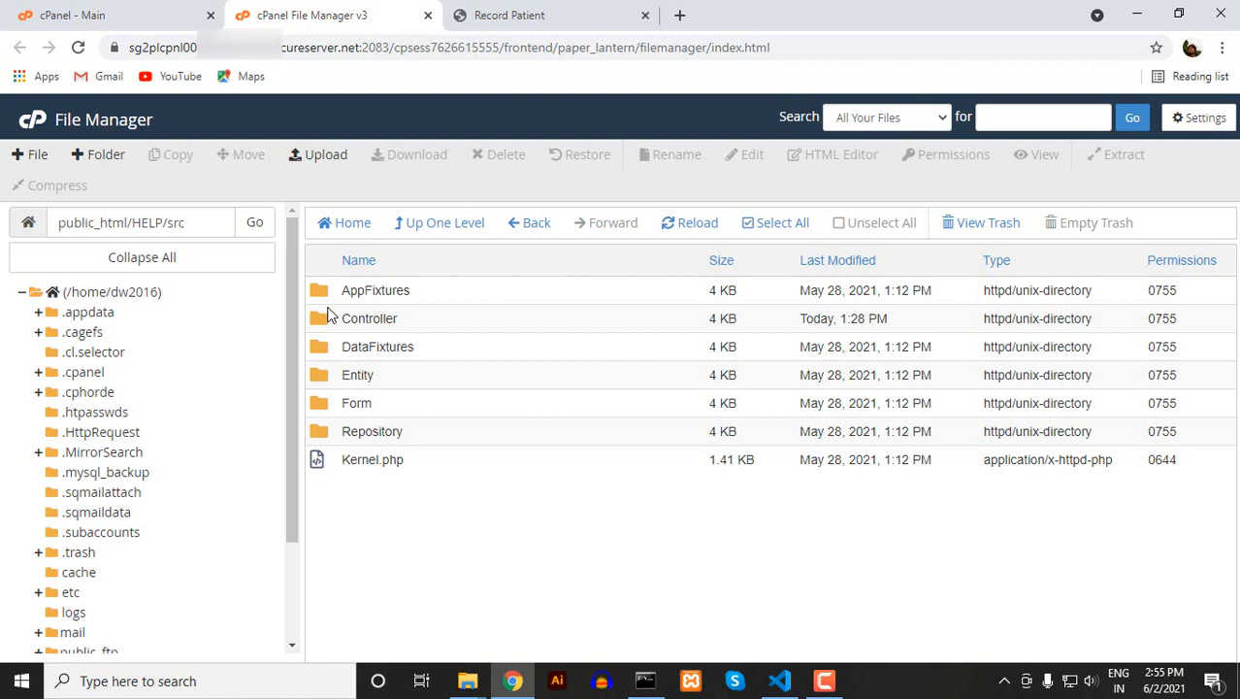
pyautogui.doubleClick(370, 317)
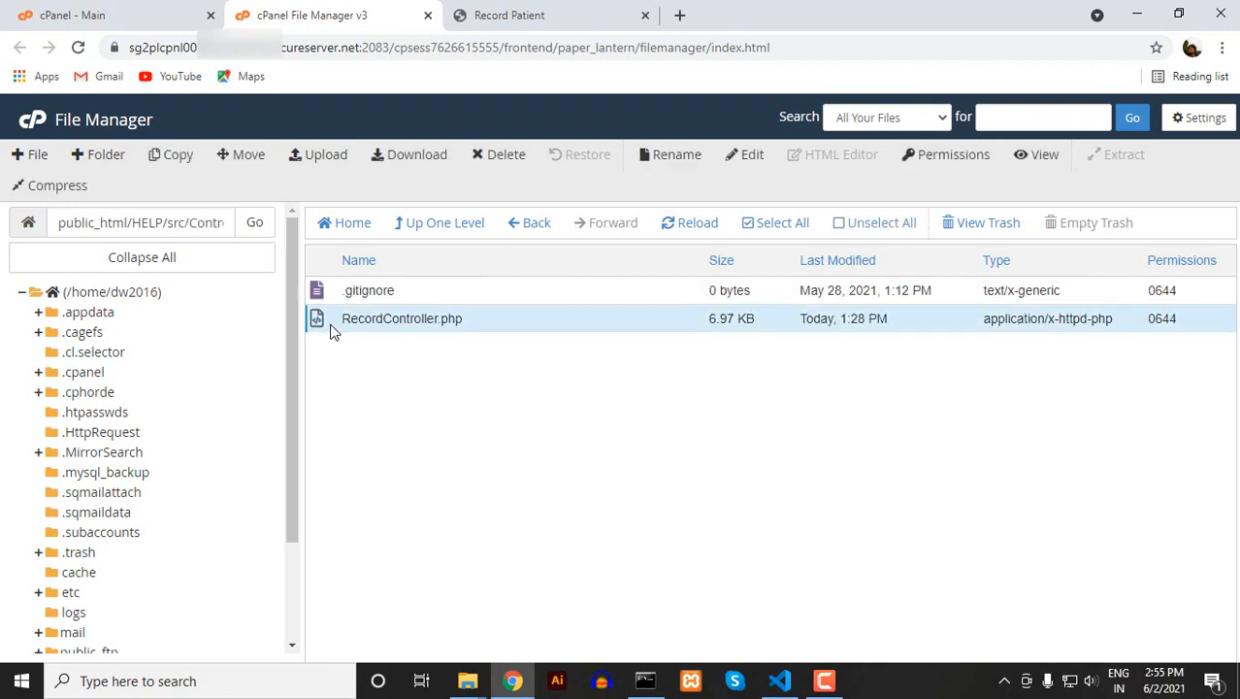
pyautogui.click(744, 155)
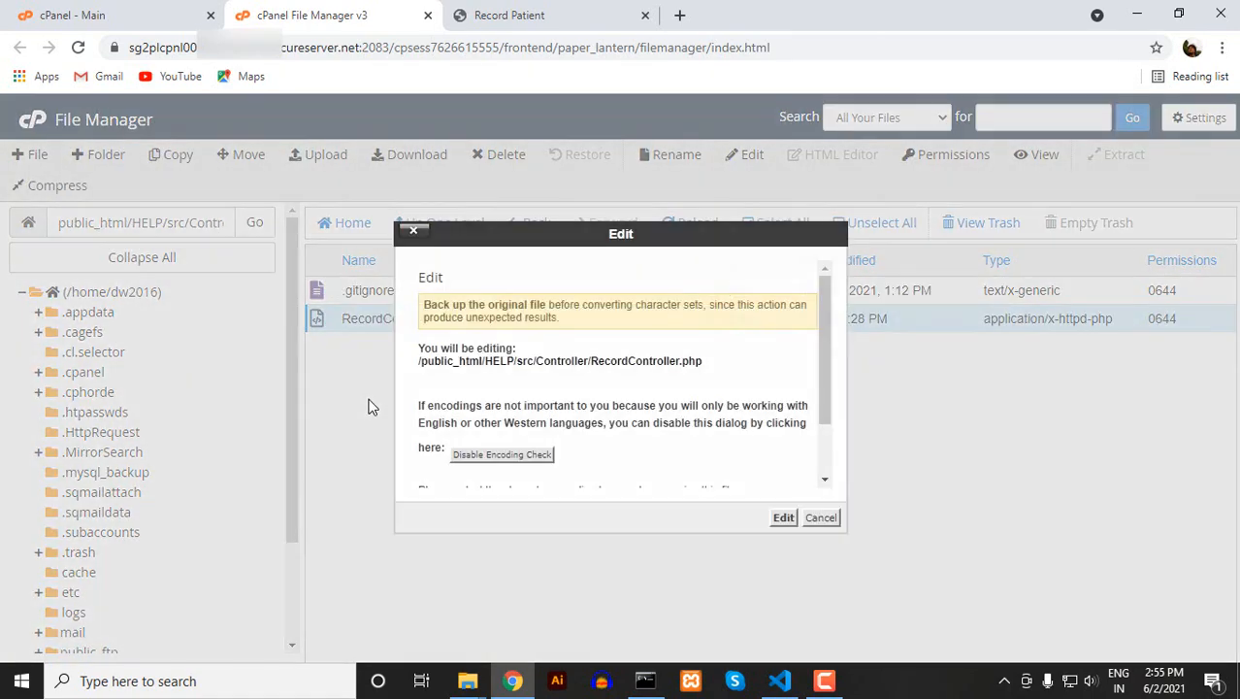
pyautogui.click(782, 517)
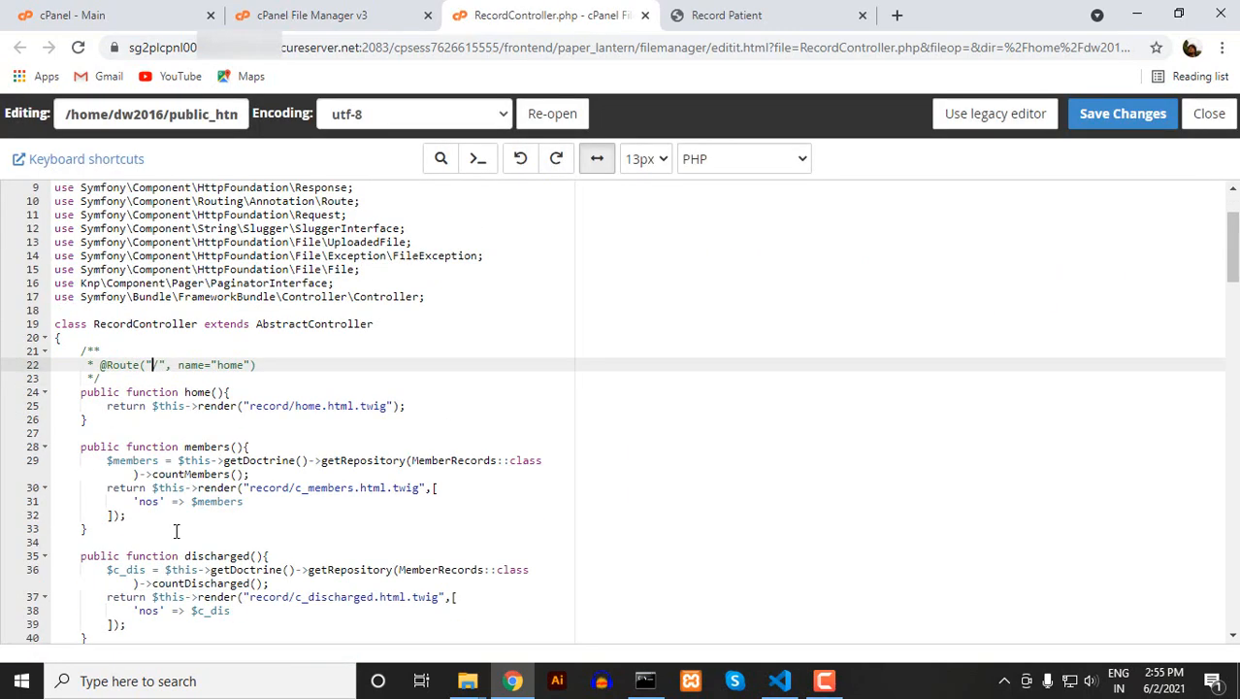
pyautogui.scroll(-3)
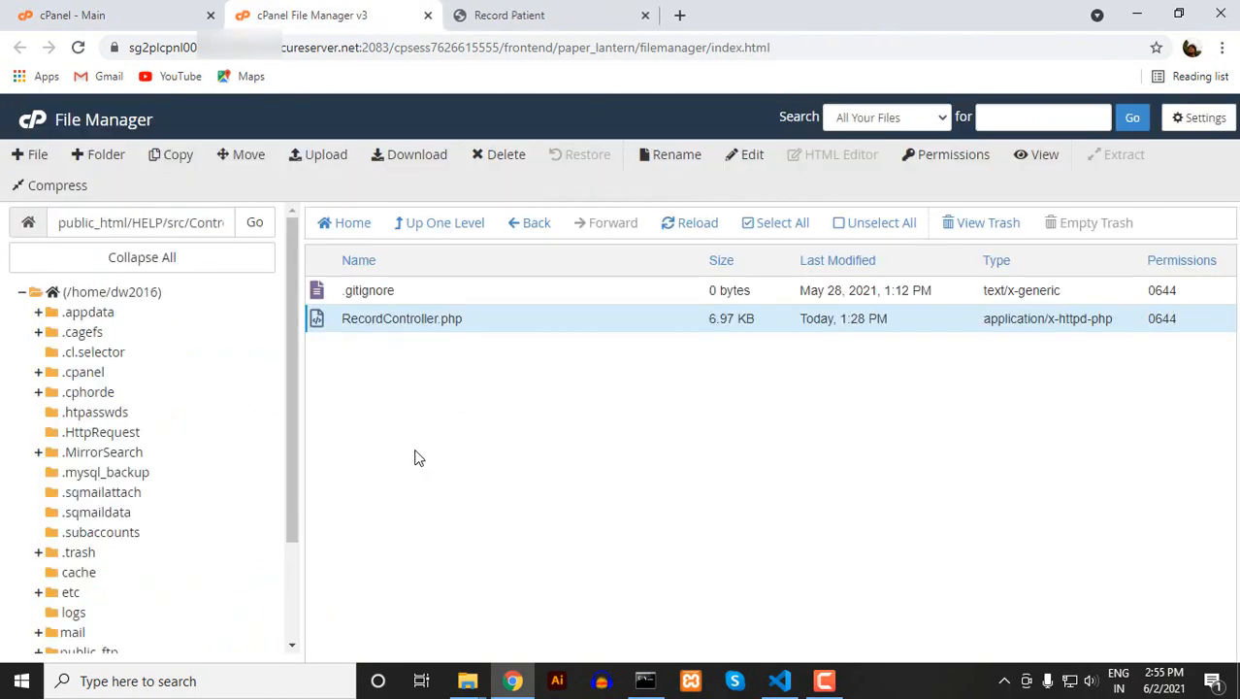
# Open templates/base.html.twig, review its /HELP Home and List Record links, then close it
pyautogui.click(440, 222)
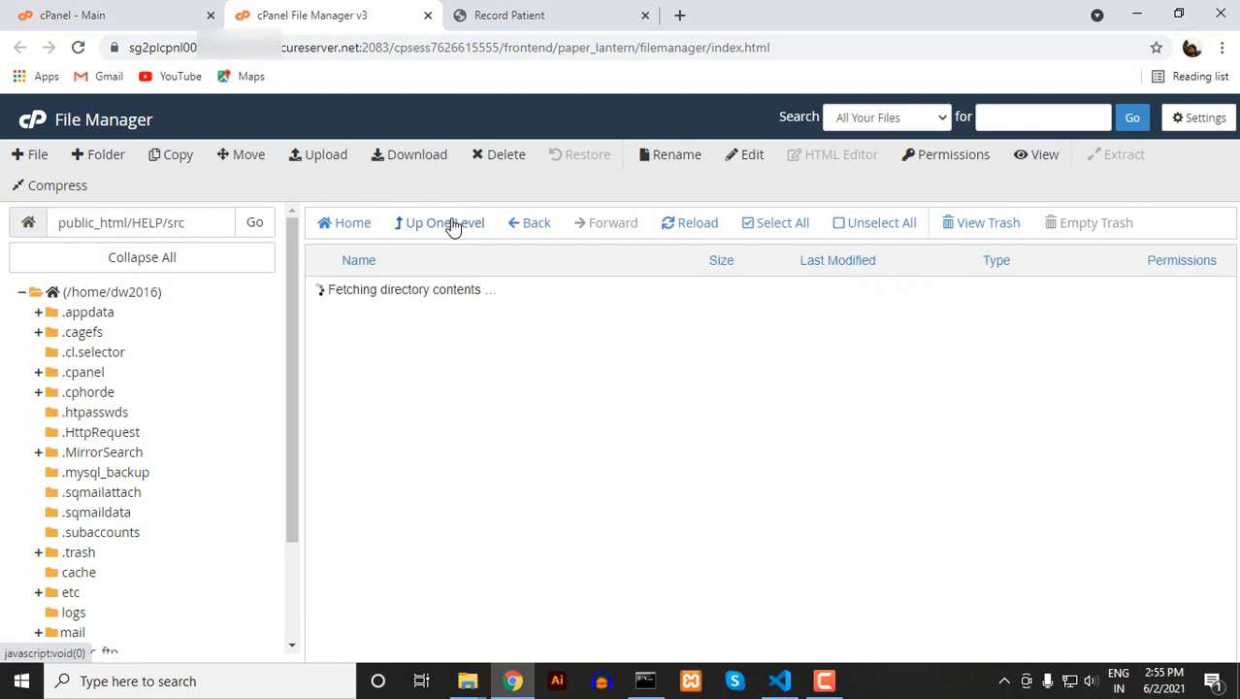
pyautogui.click(442, 222)
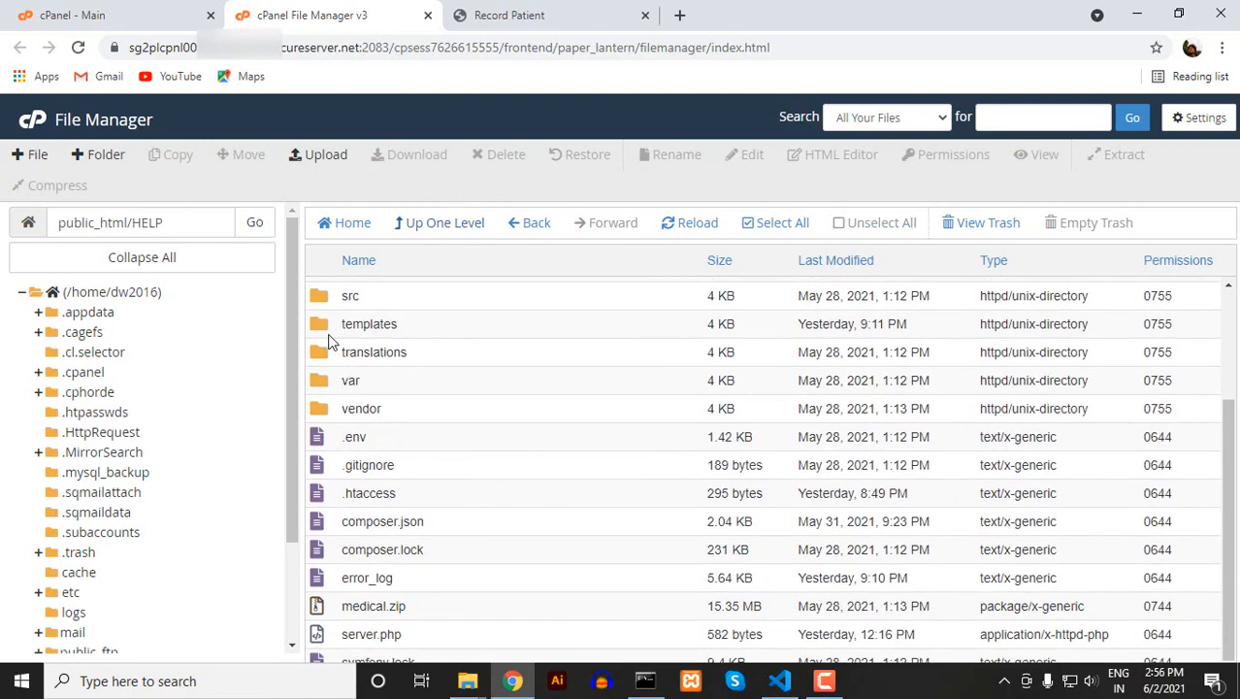
pyautogui.doubleClick(369, 323)
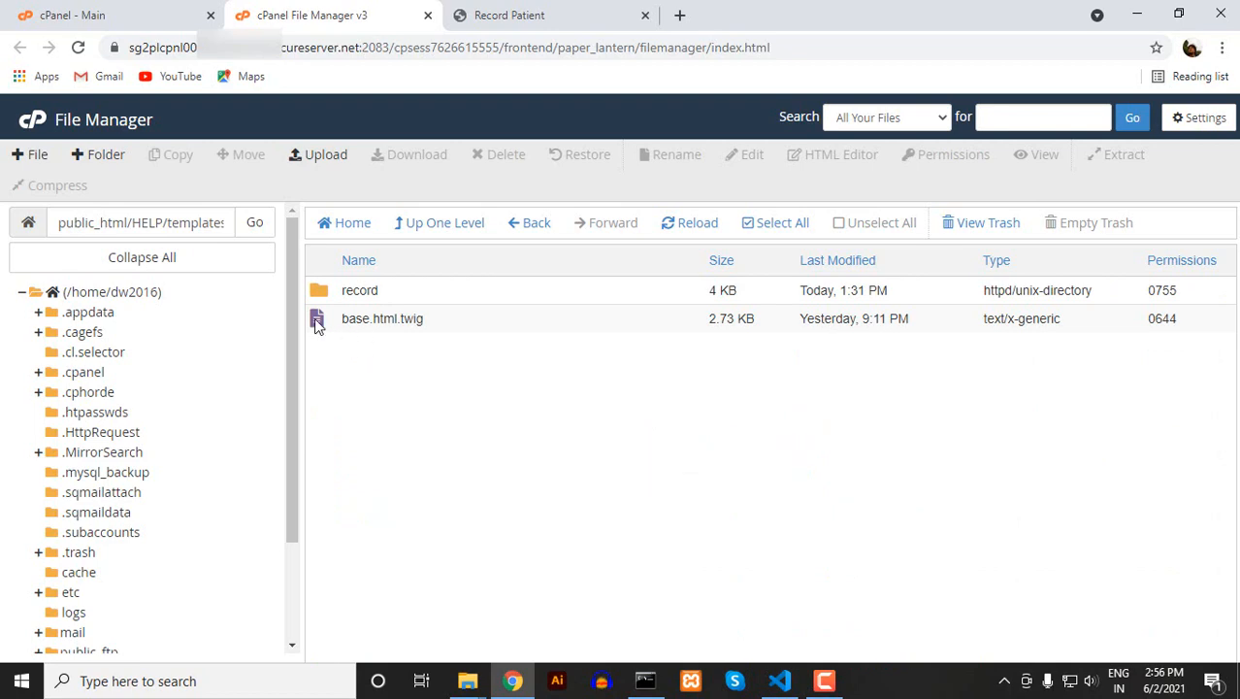
pyautogui.rightClick(381, 318)
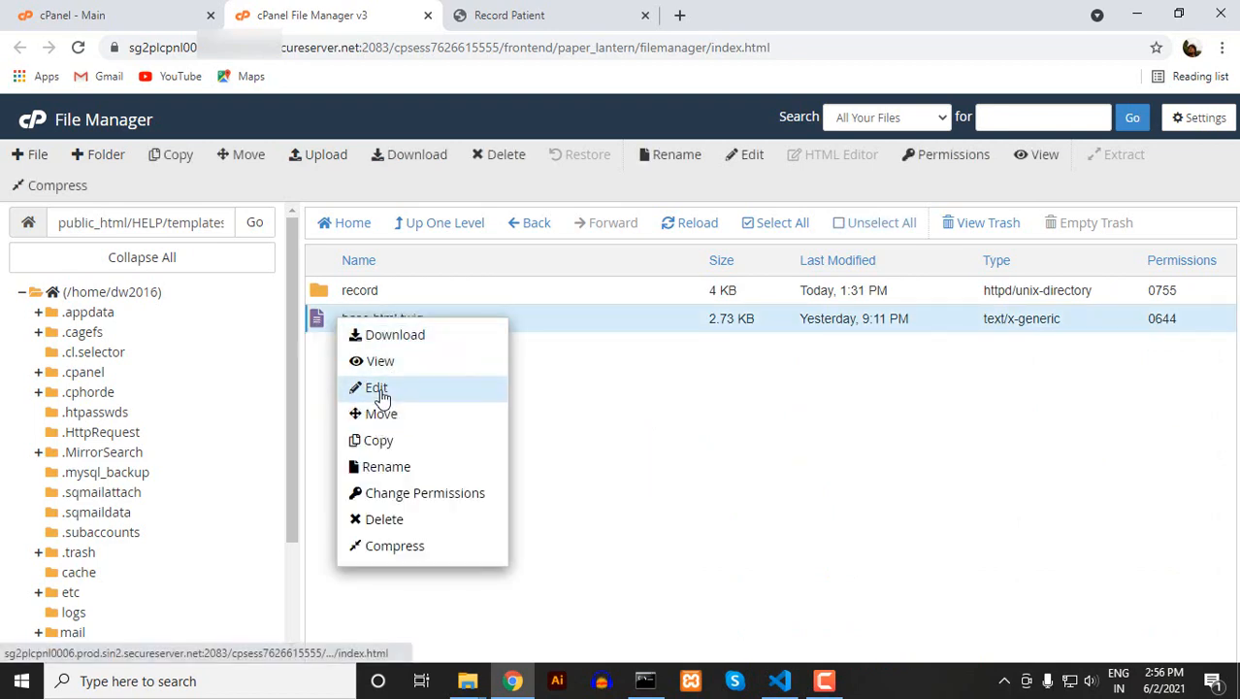
pyautogui.click(375, 387)
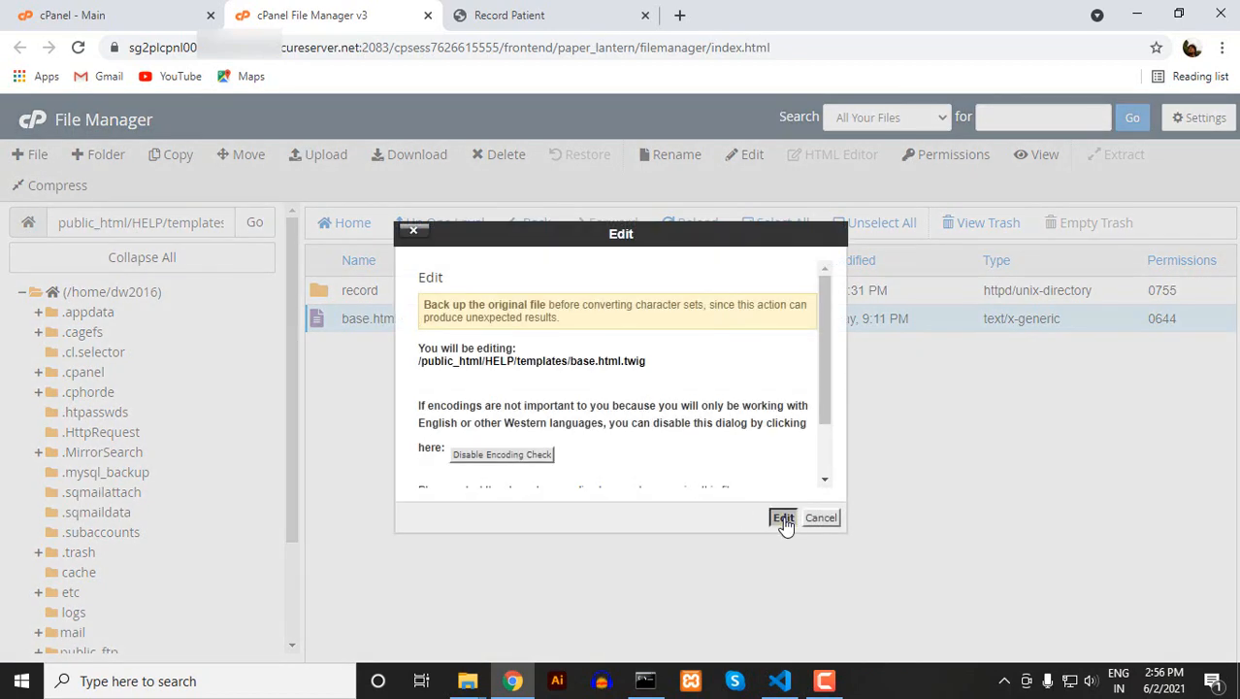
pyautogui.click(782, 517)
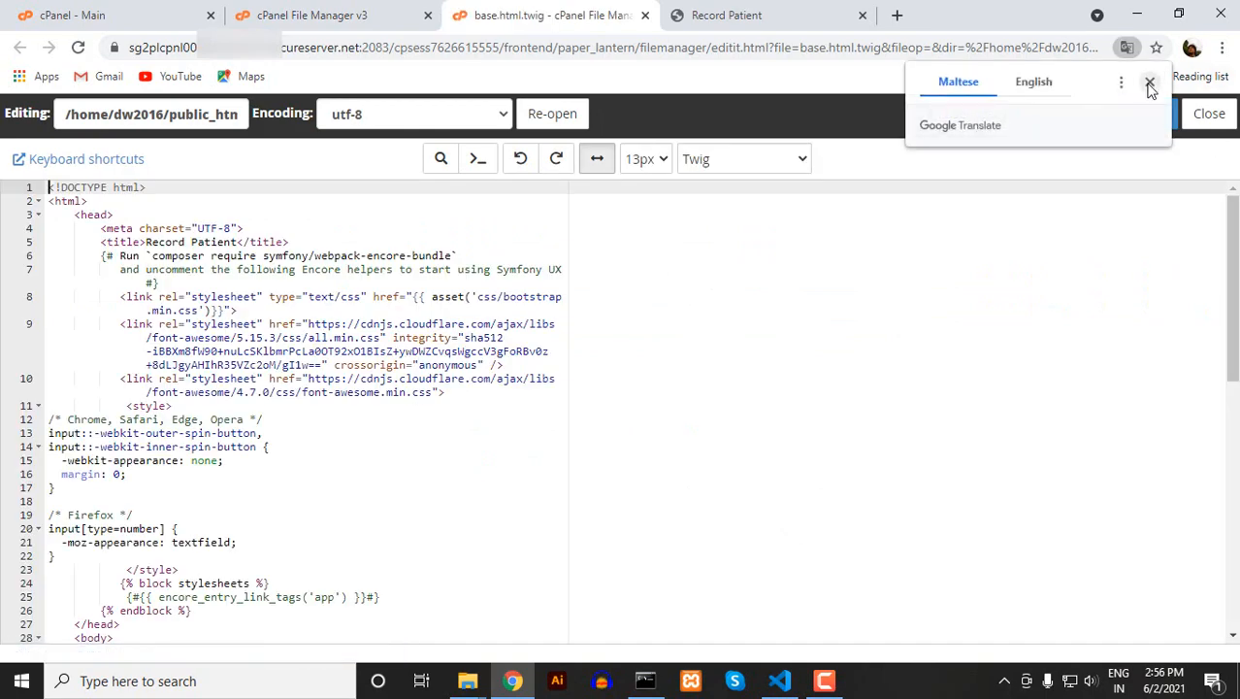
pyautogui.click(1149, 82)
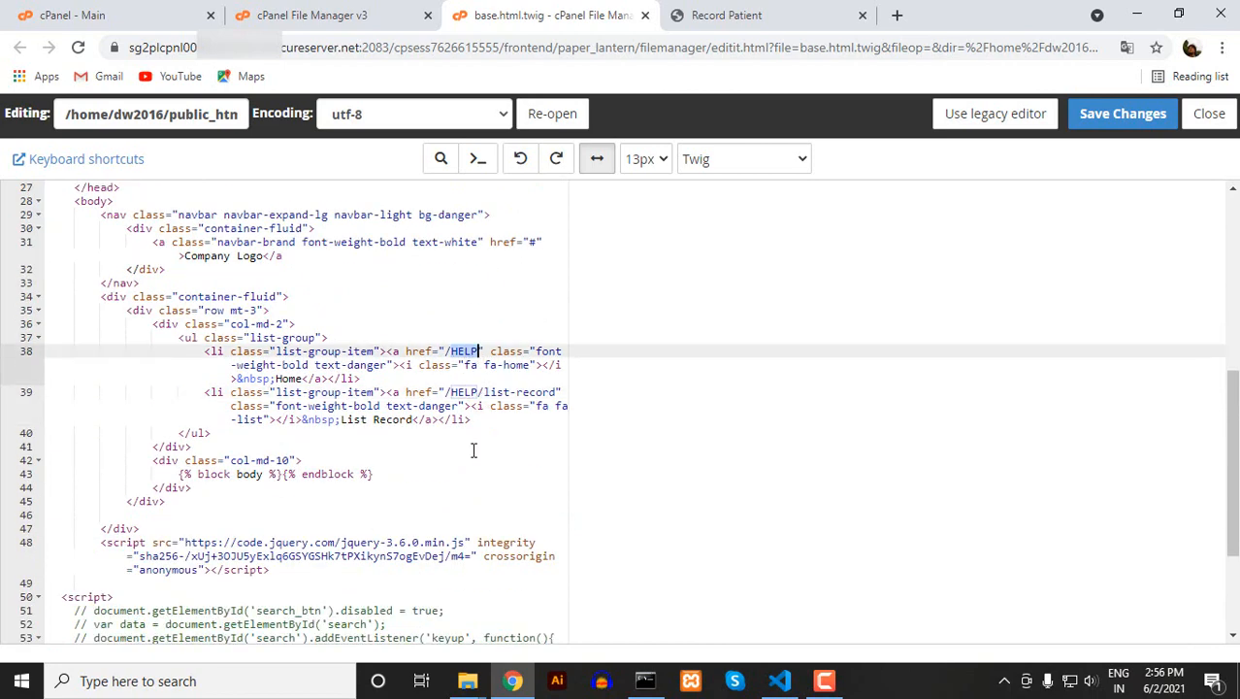
pyautogui.moveTo(553, 436)
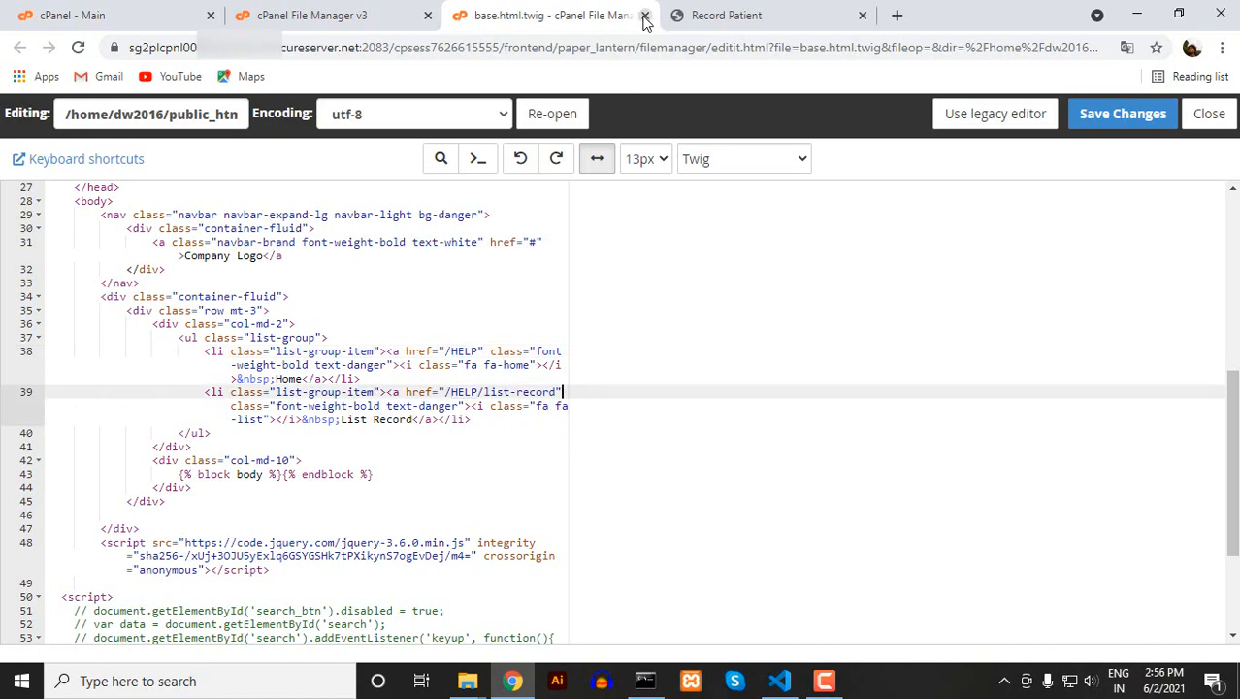
pyautogui.click(649, 14)
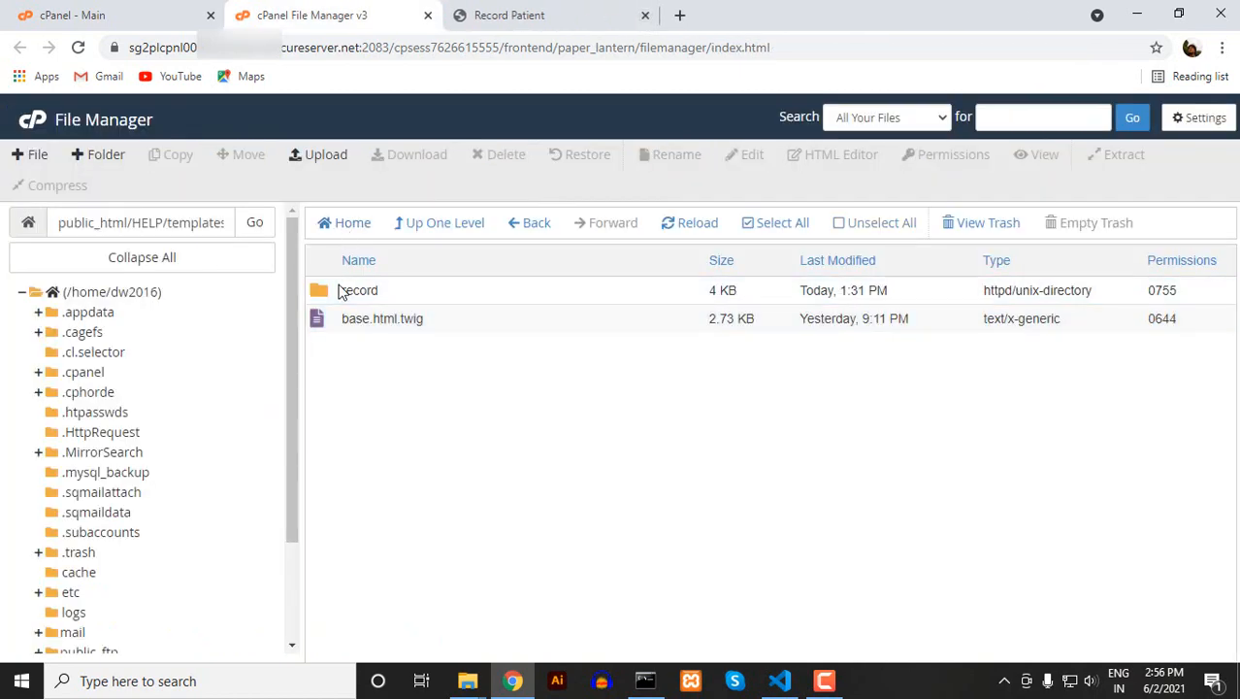
# Open the record templates folder, then return to the Record Patient list page
pyautogui.doubleClick(358, 289)
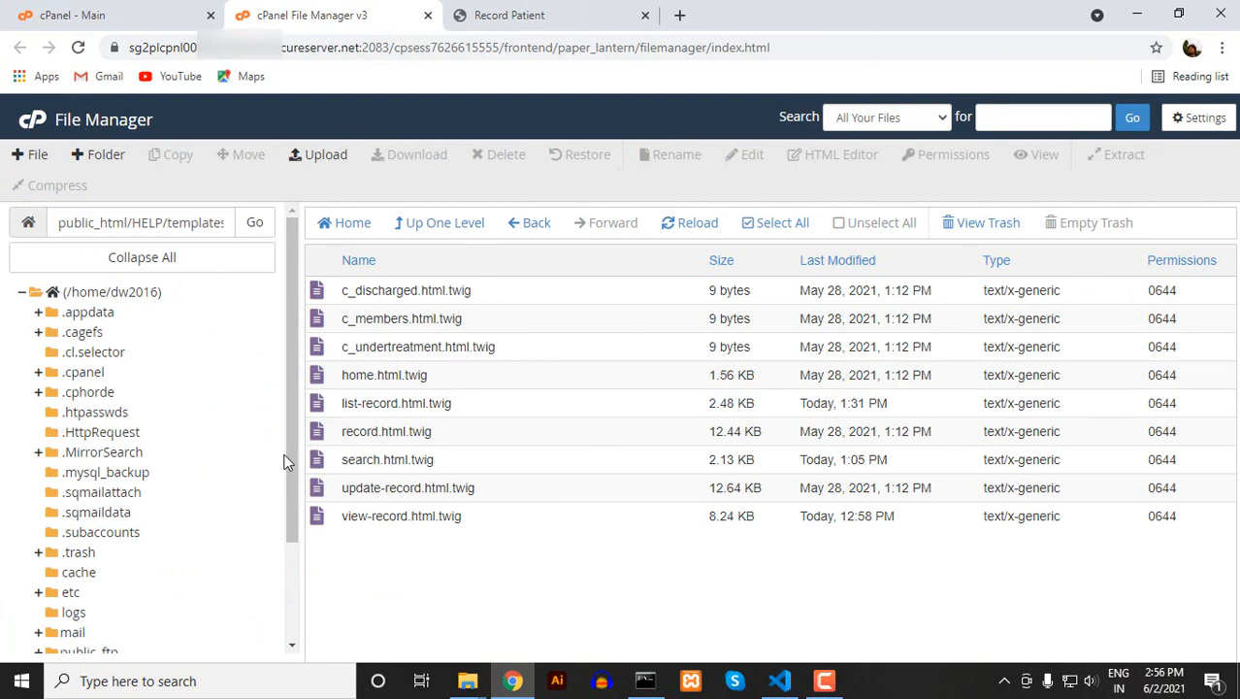
pyautogui.moveTo(379, 433)
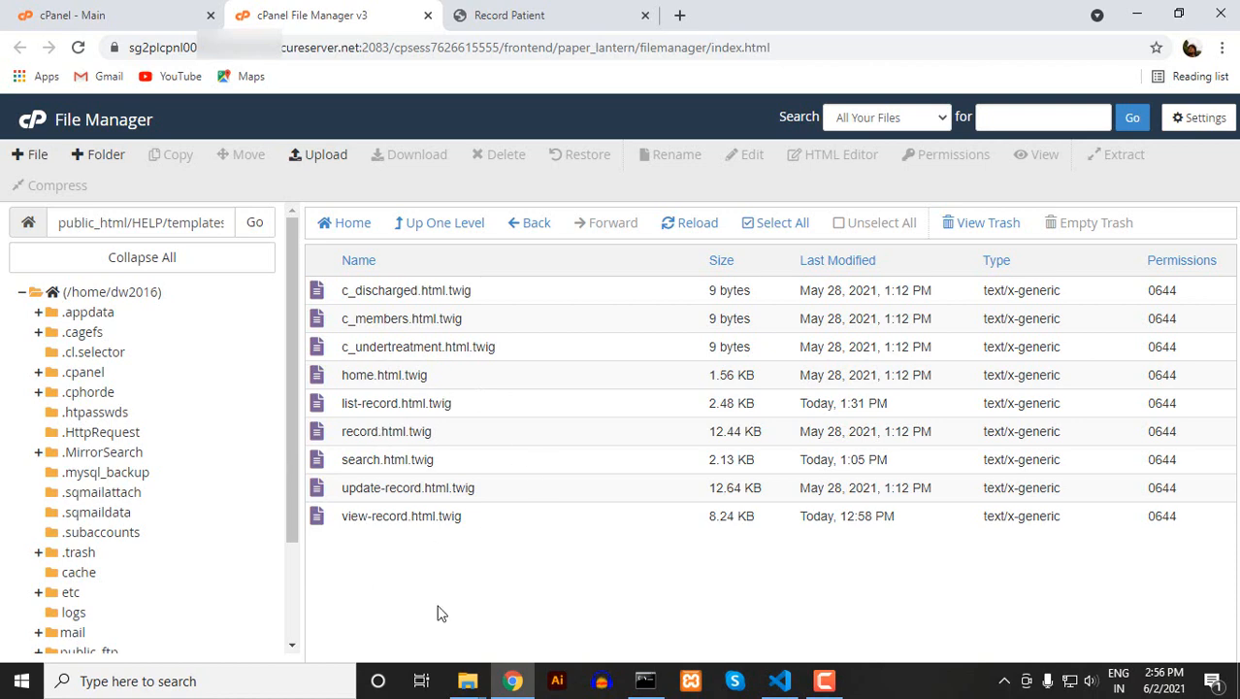
pyautogui.click(524, 15)
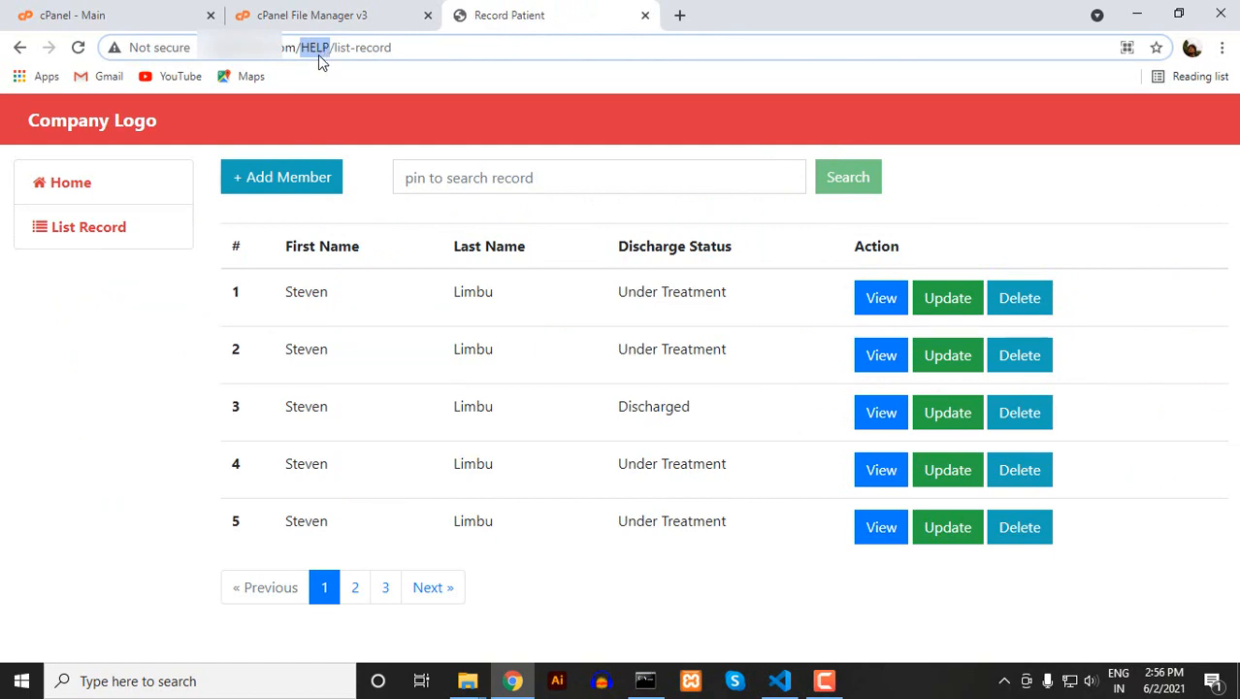
pyautogui.moveTo(233, 282)
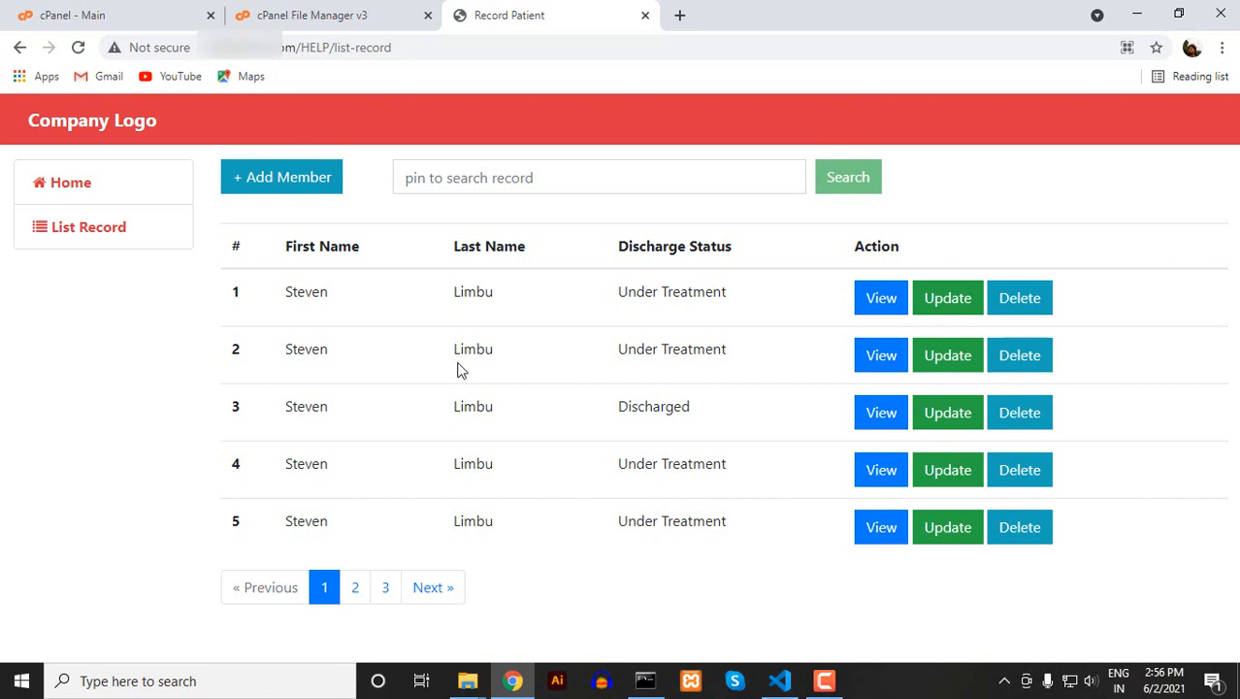
pyautogui.moveTo(506, 348)
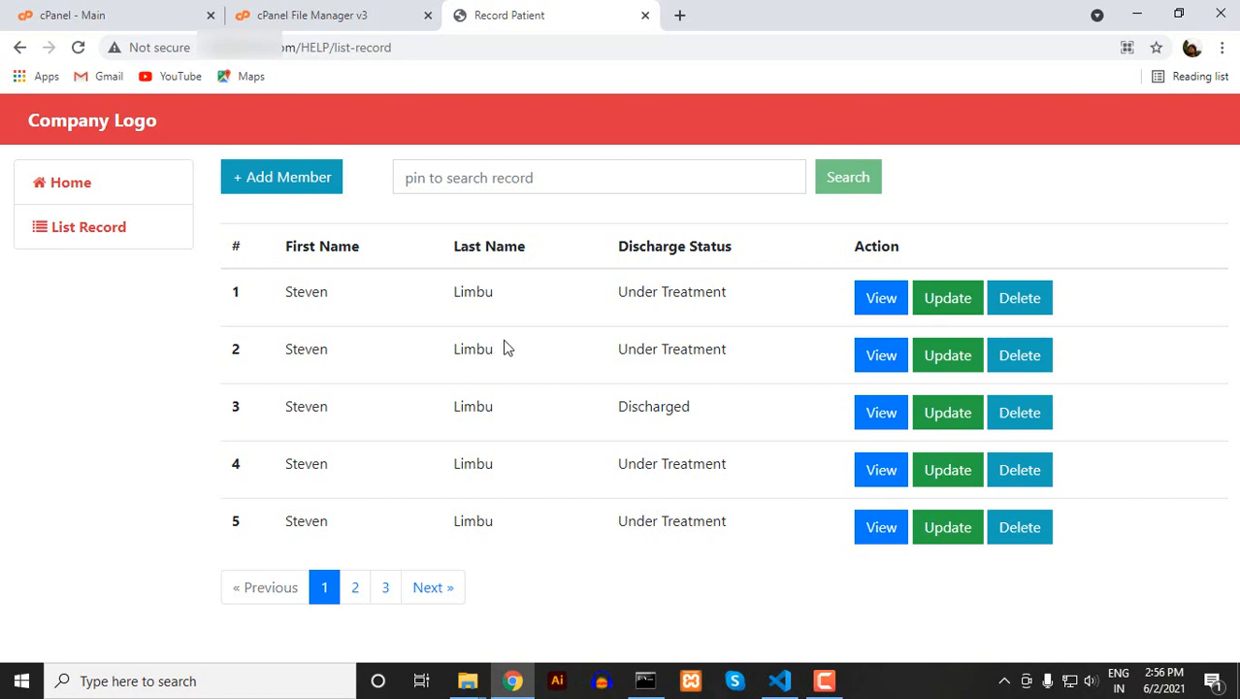
pyautogui.moveTo(376, 389)
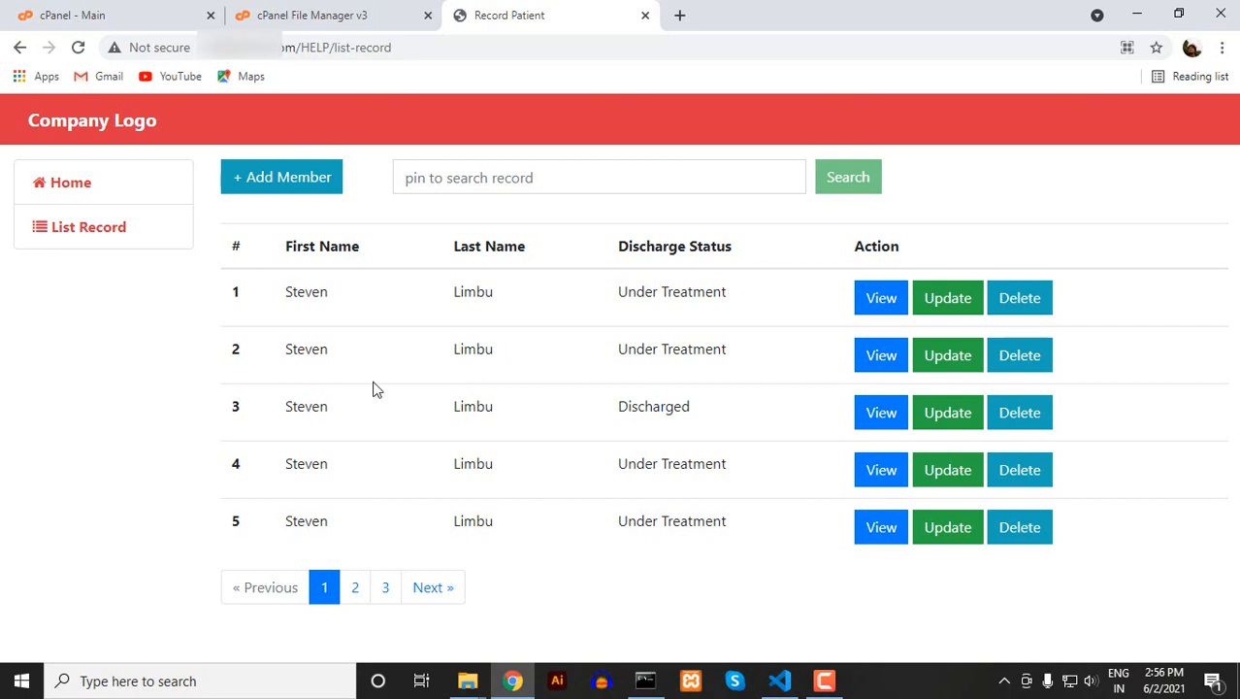
pyautogui.moveTo(349, 212)
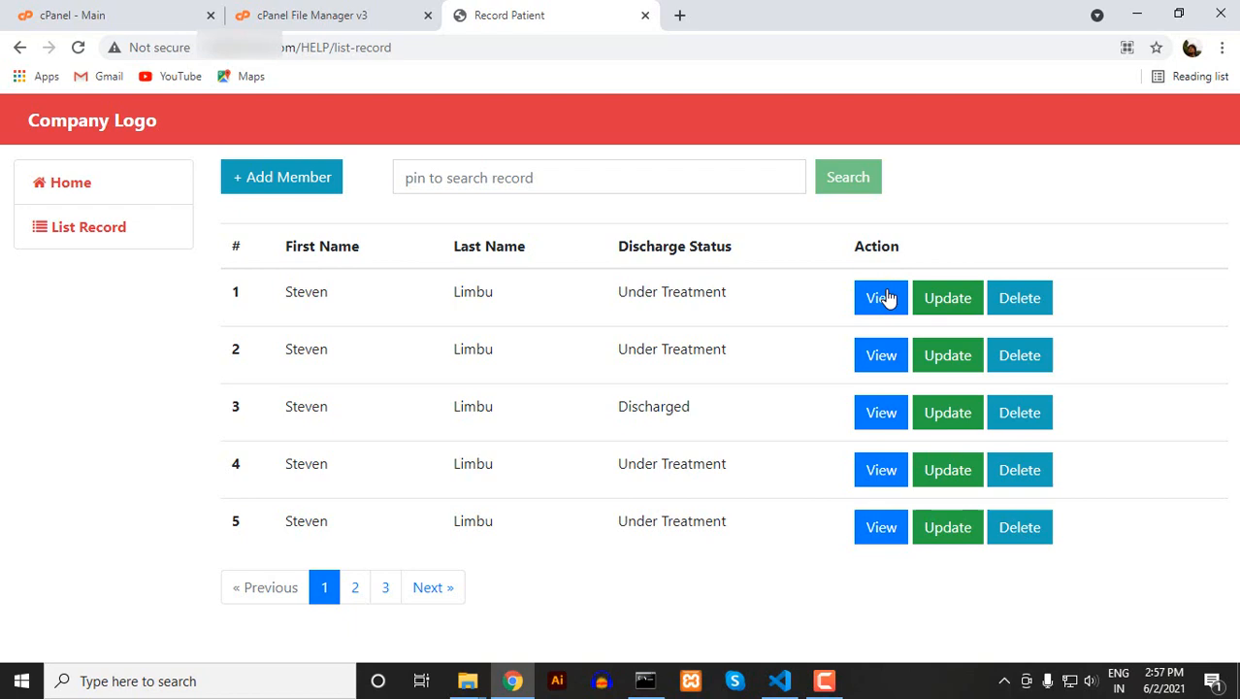
pyautogui.click(880, 298)
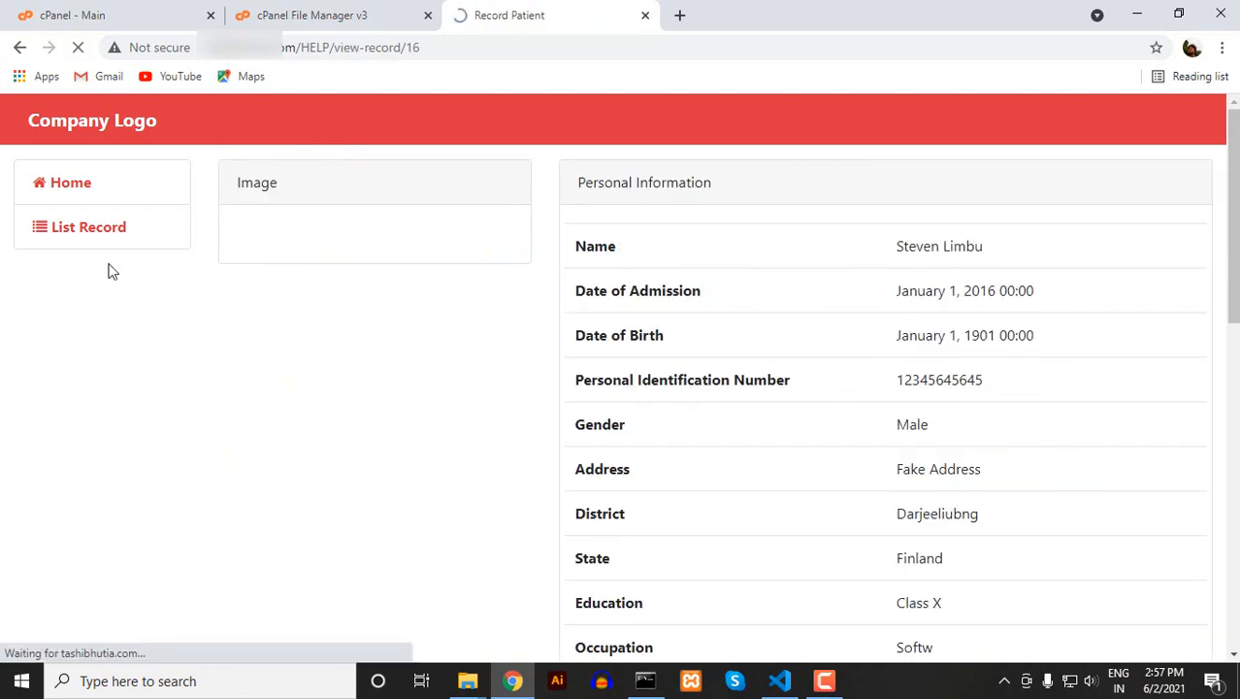
pyautogui.scroll(-3)
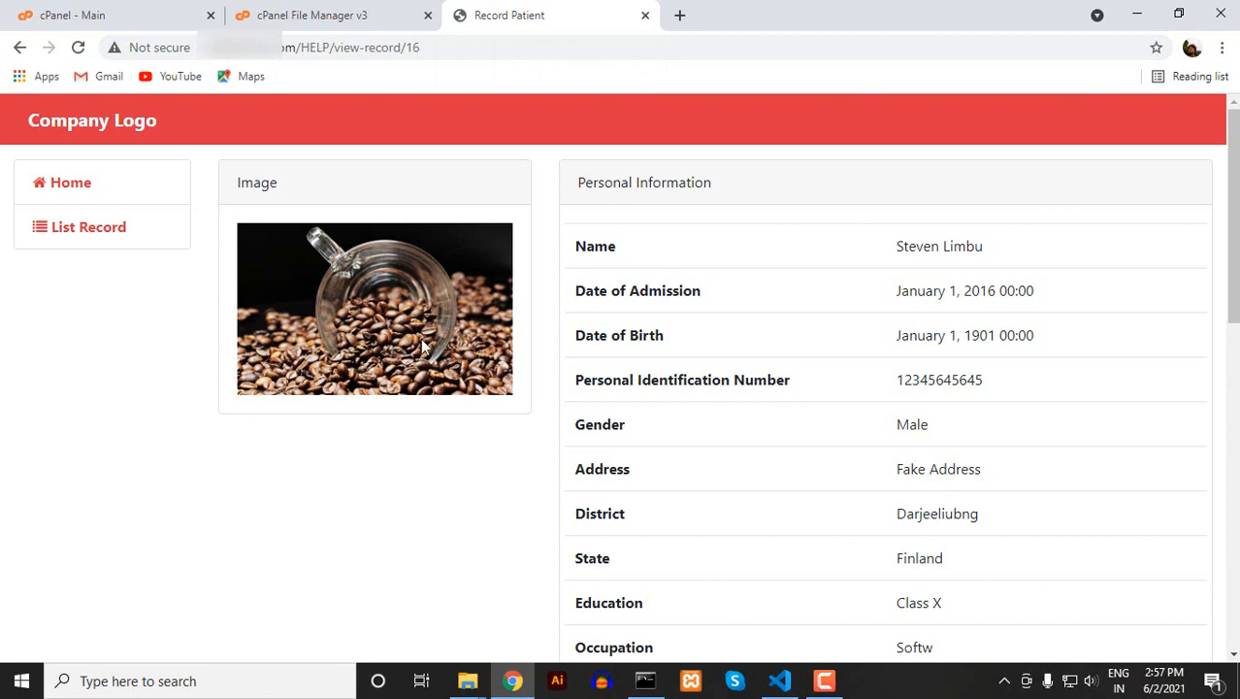
pyautogui.moveTo(454, 512)
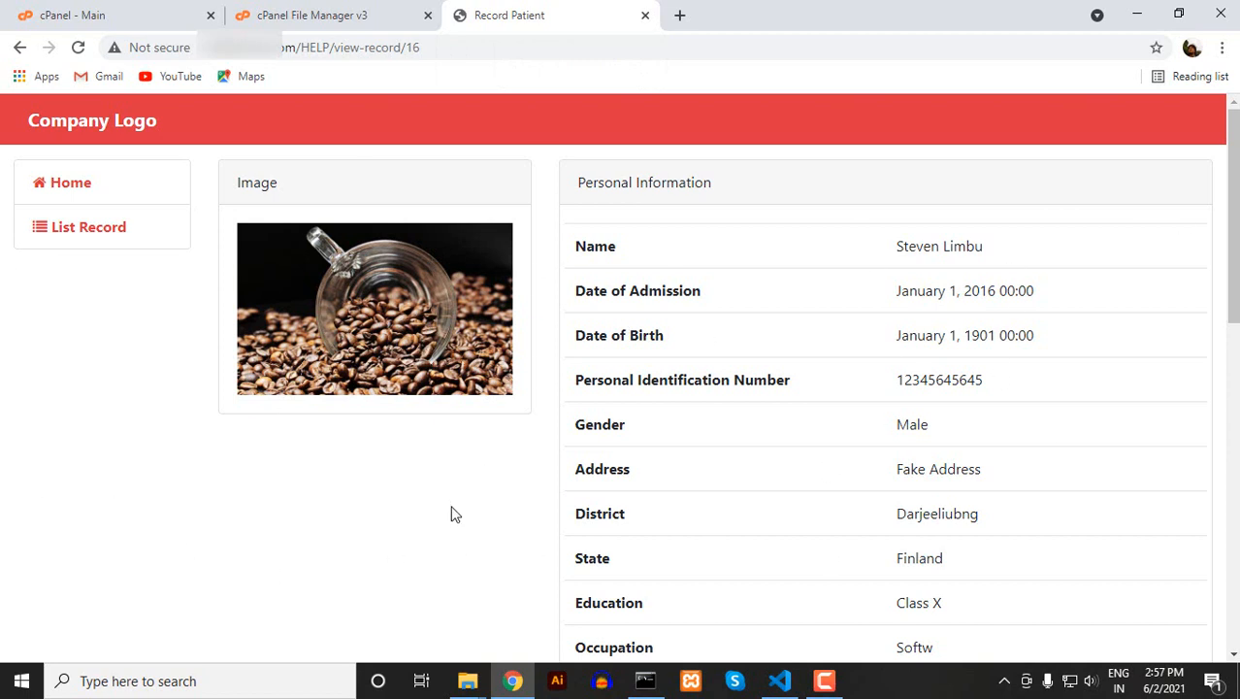
pyautogui.moveTo(419, 317)
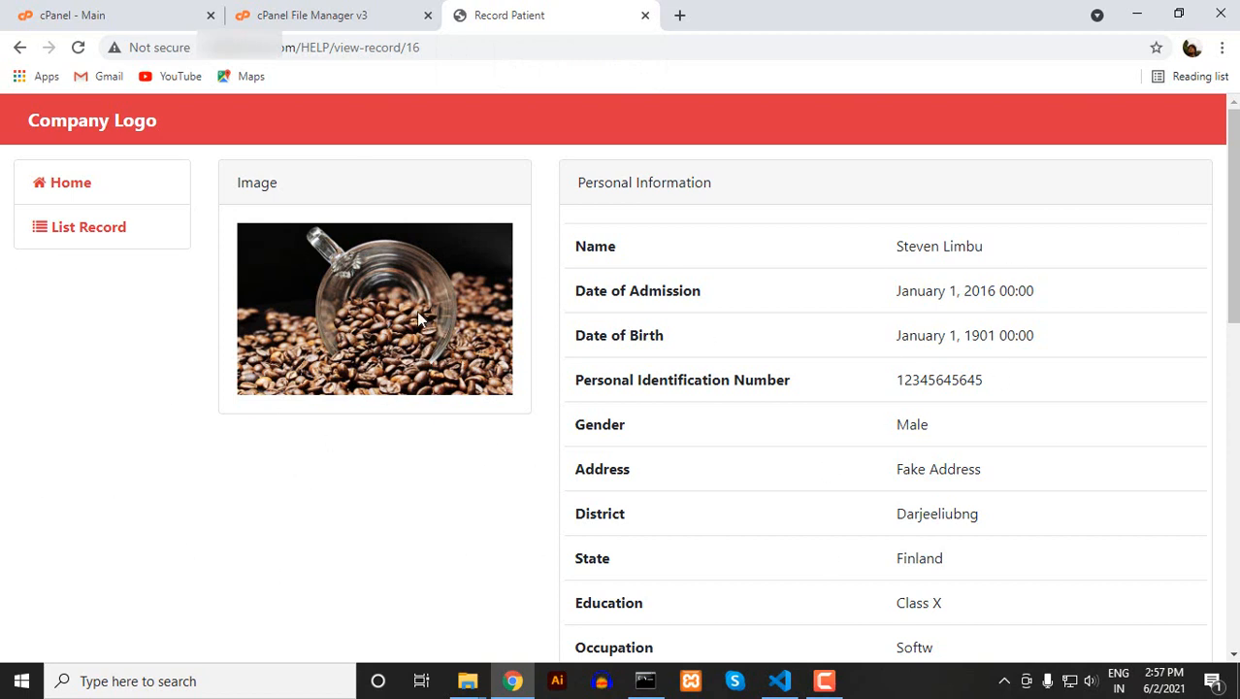
pyautogui.moveTo(412, 333)
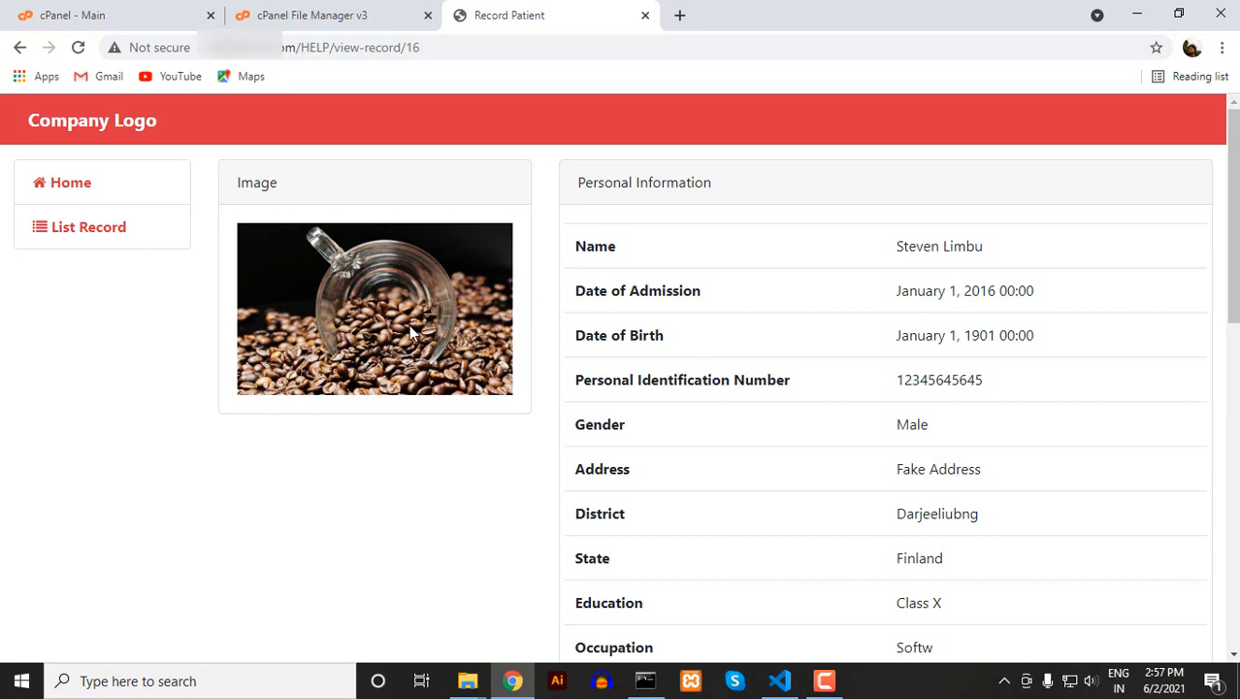
pyautogui.moveTo(468, 352)
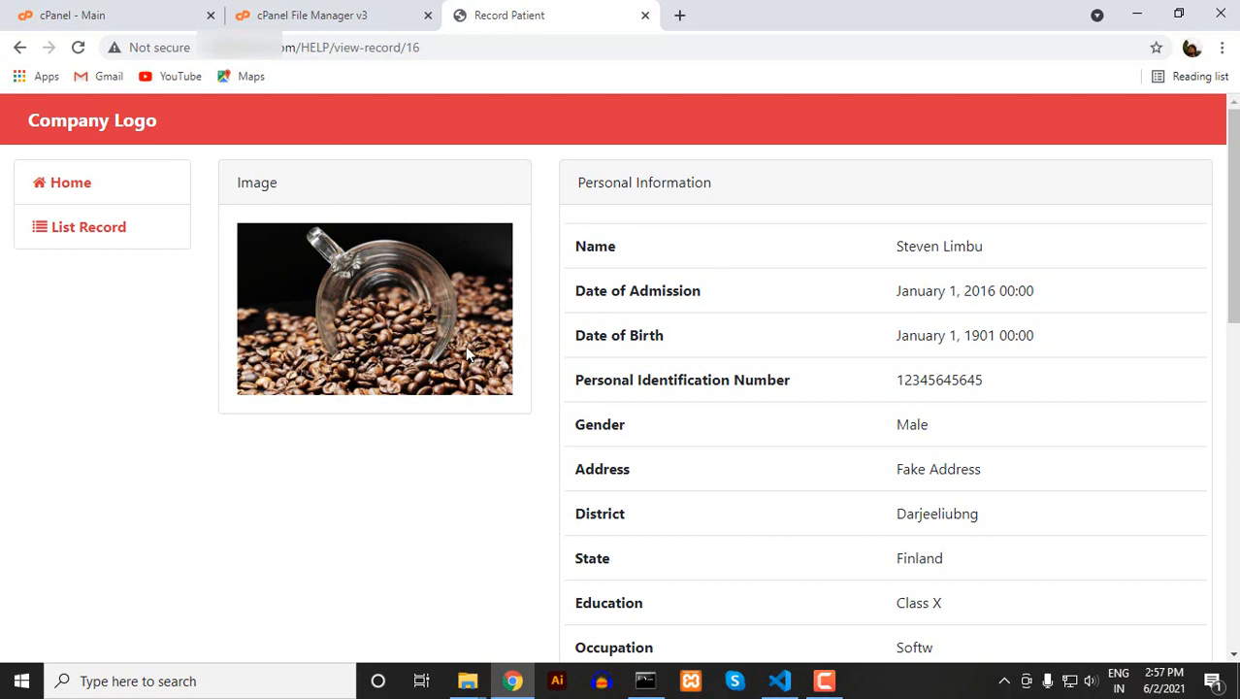
pyautogui.moveTo(333, 281)
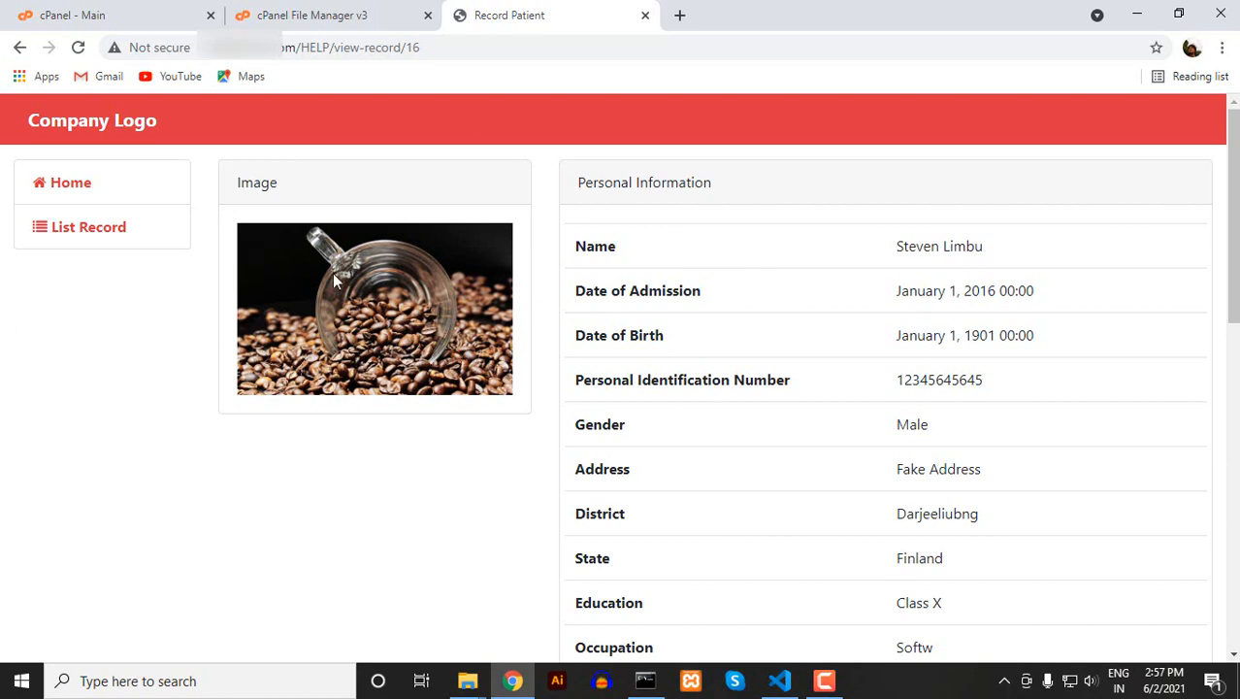
# Switch back to the record templates listing containing view-record.html.twig
pyautogui.click(329, 15)
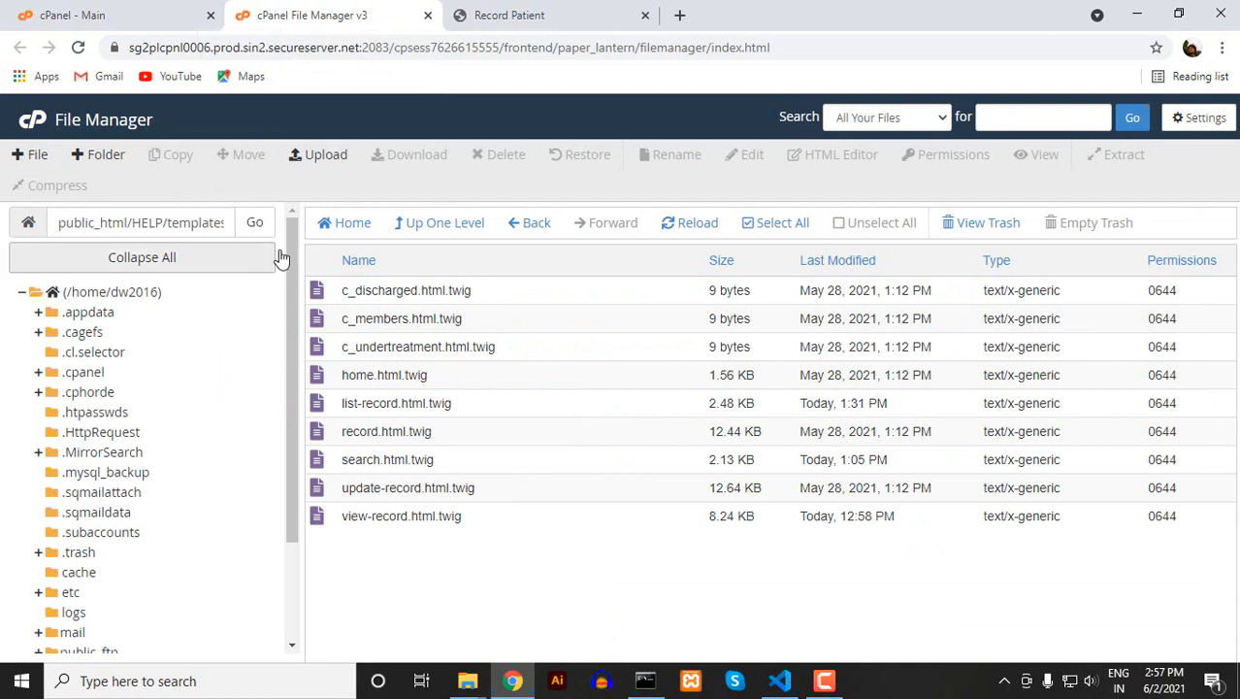
pyautogui.moveTo(143, 345)
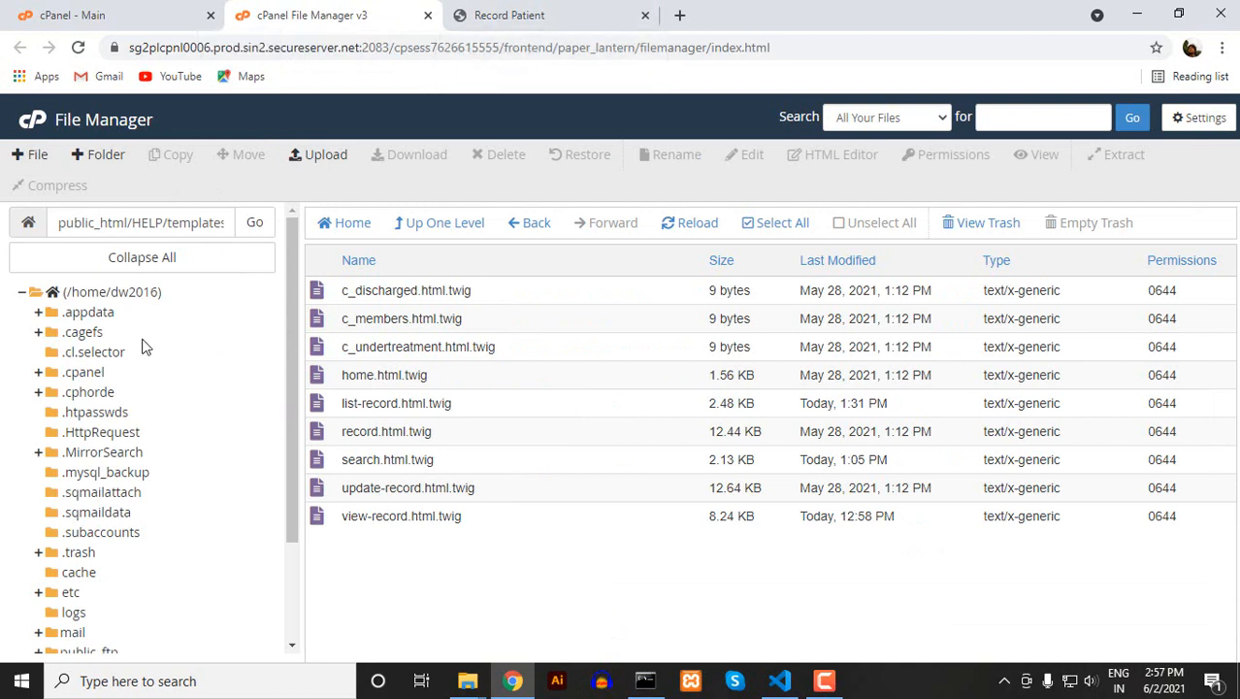